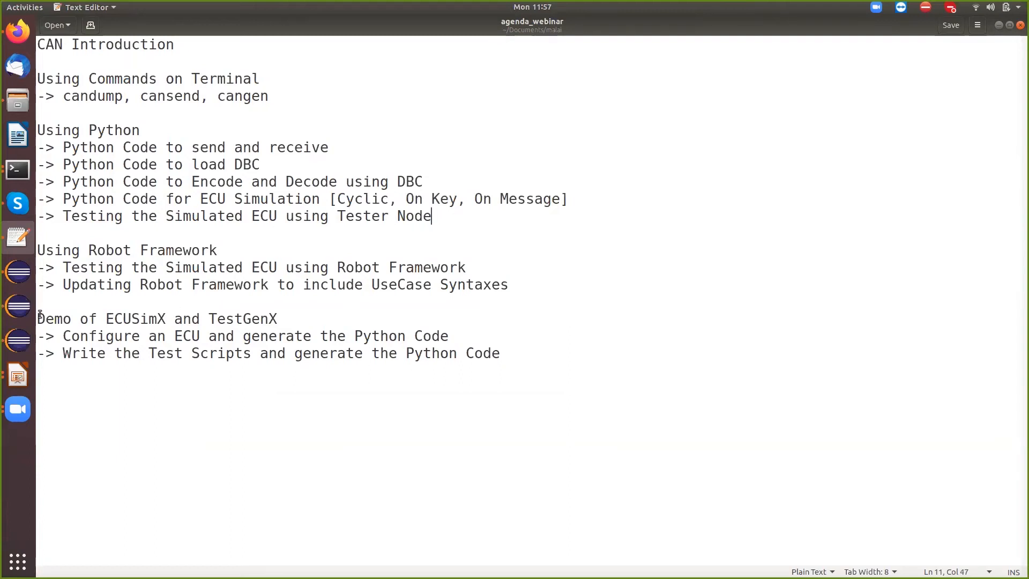
mouse_move(18, 308)
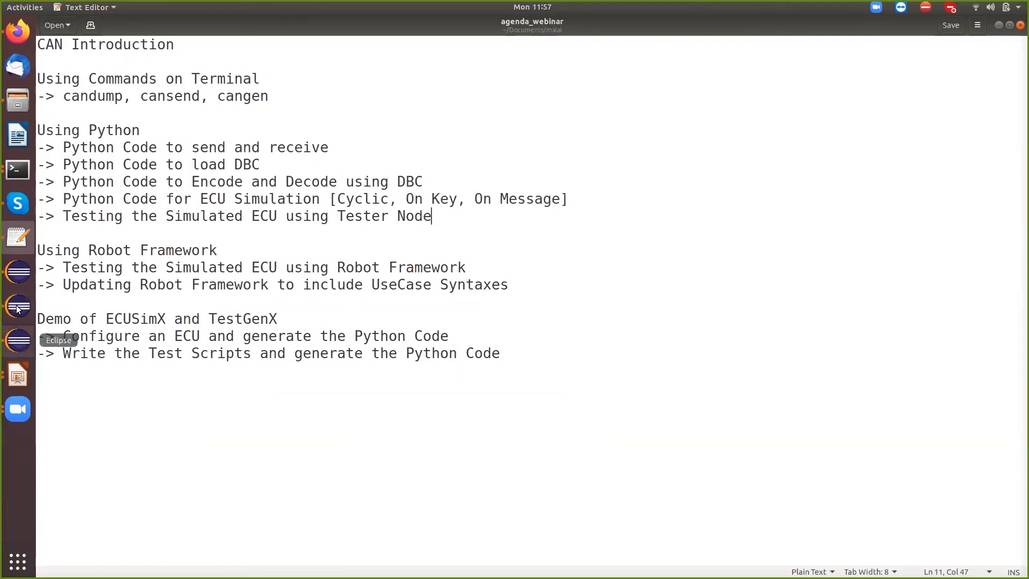
Switch from the Text Editor agenda to the Eclipse workspace via the dock icon.
click(17, 272)
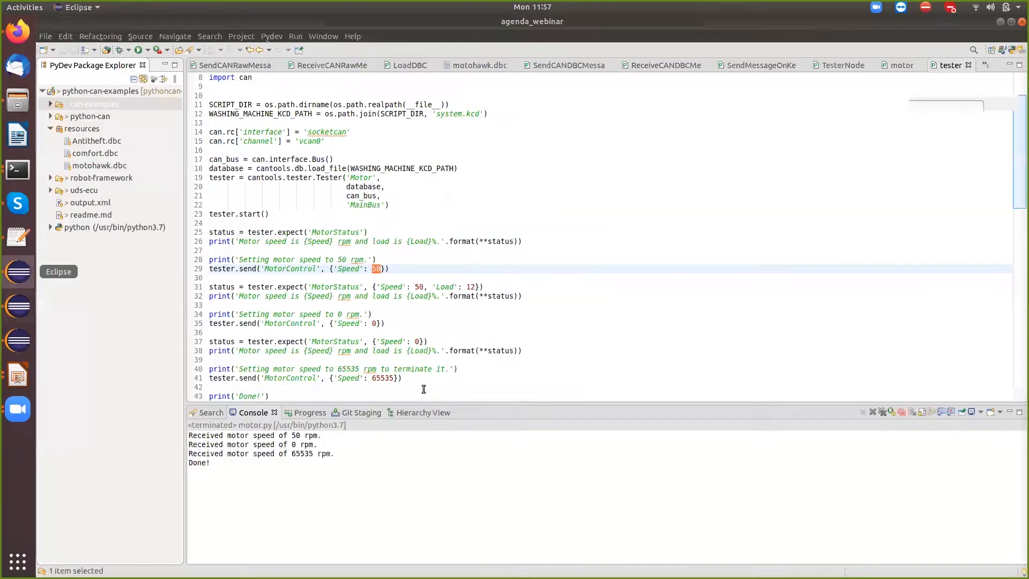
Collapse resources and expand robot-framework > CURF in Package Explorer toward the test suite.
click(96, 104)
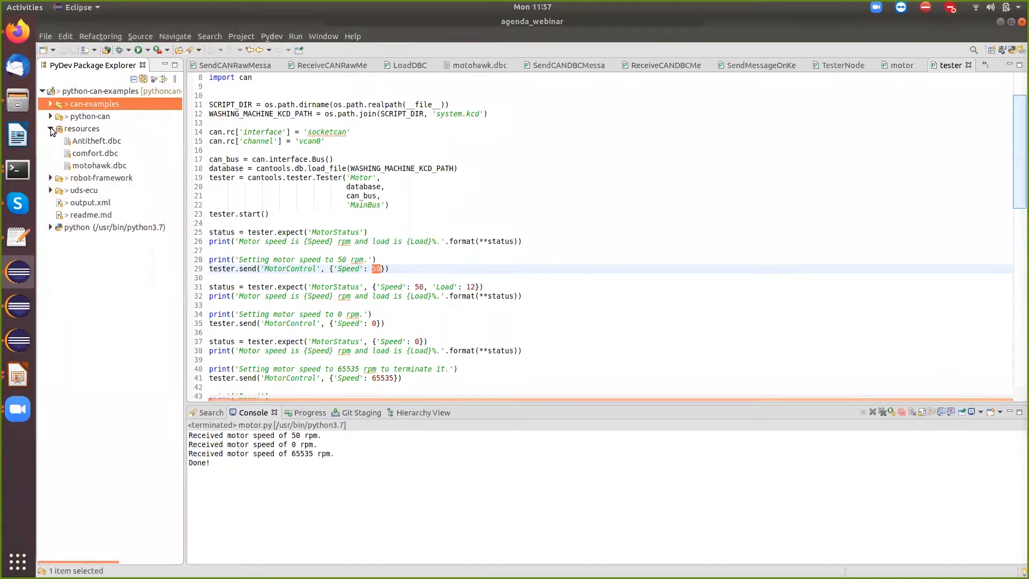
click(51, 129)
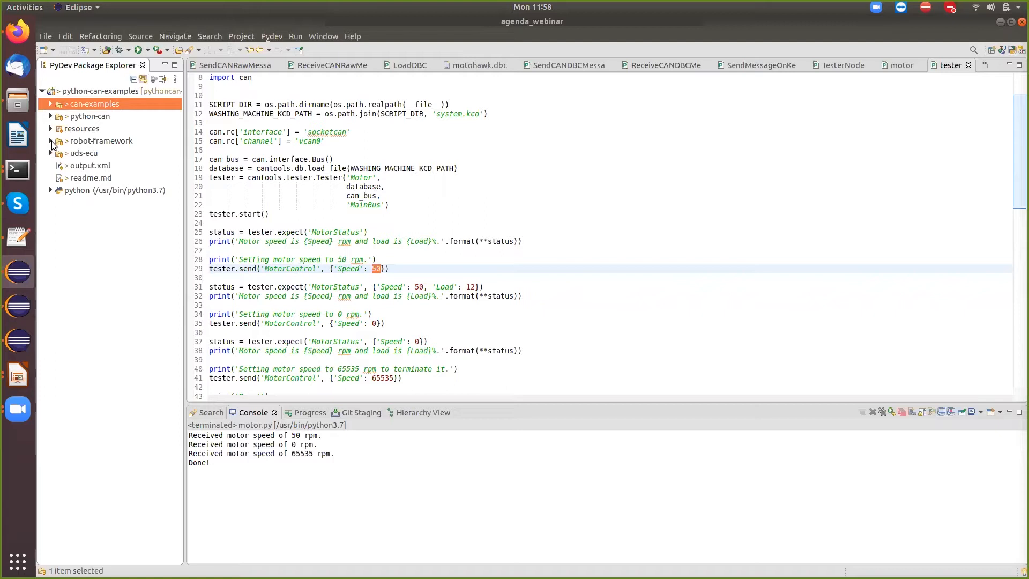
click(50, 141)
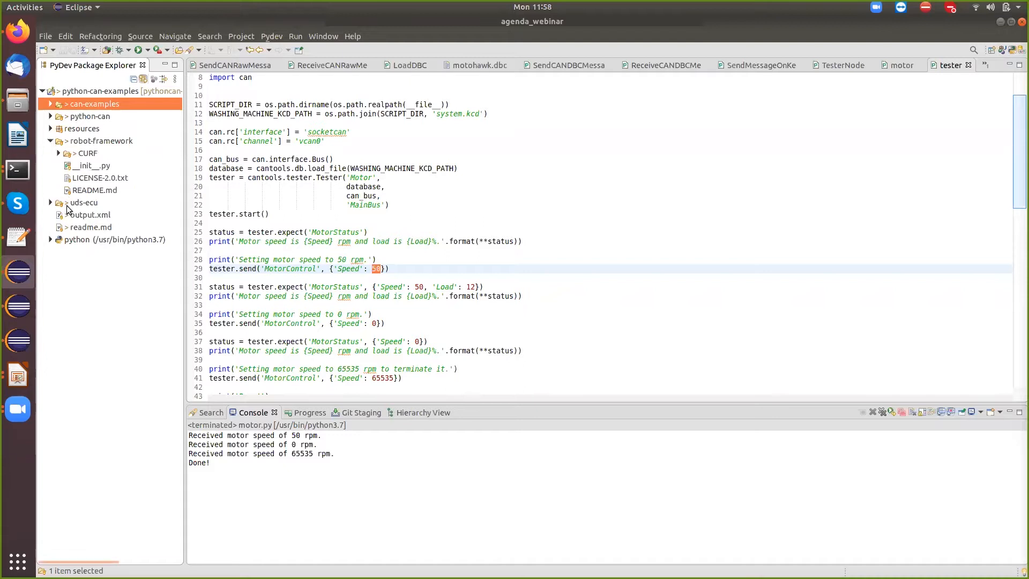
click(58, 154)
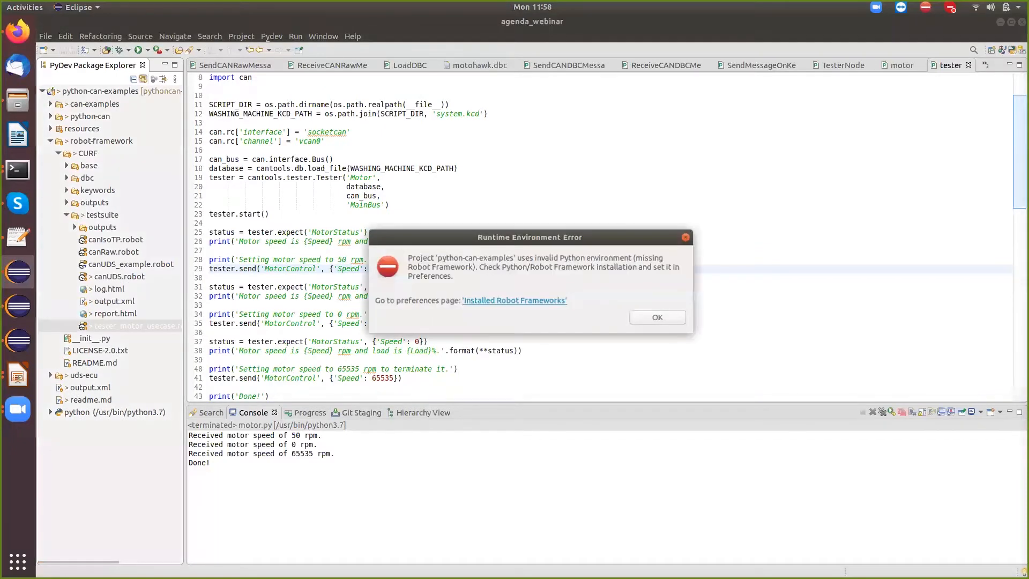
Dismiss the Runtime Environment Error and scroll through the motor use-case suite source.
click(656, 317)
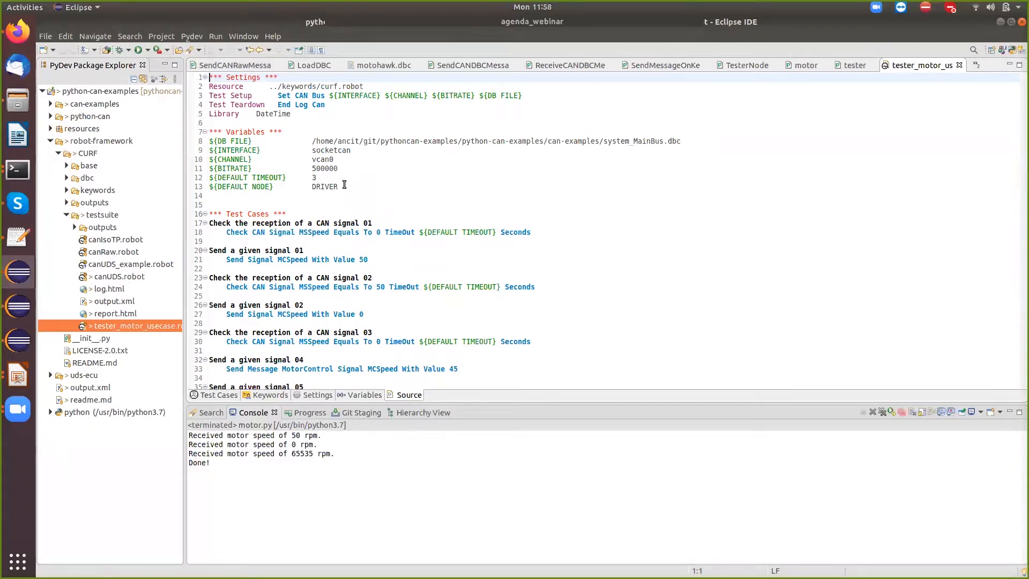
mouse_move(464, 215)
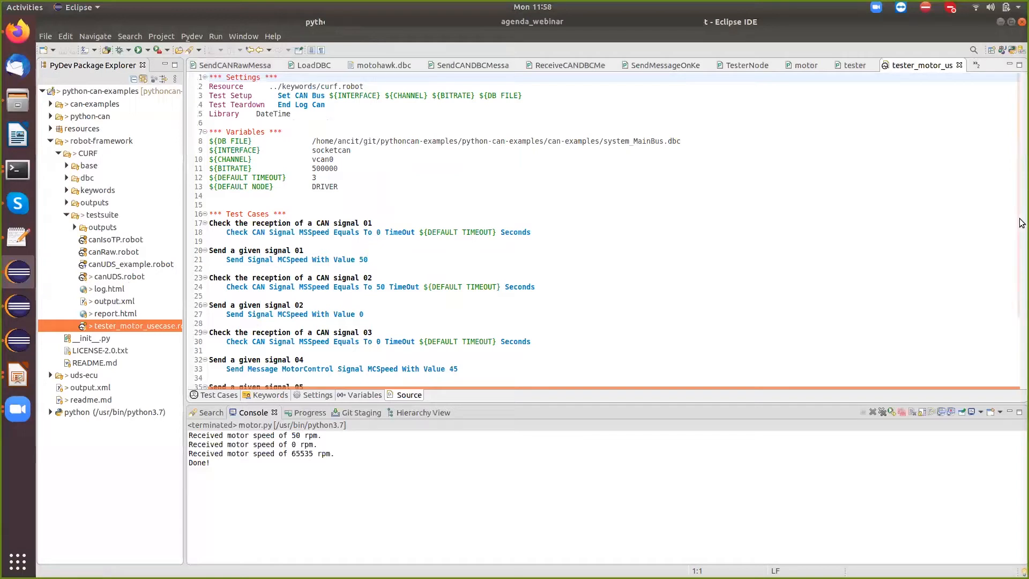
scroll(down, 3)
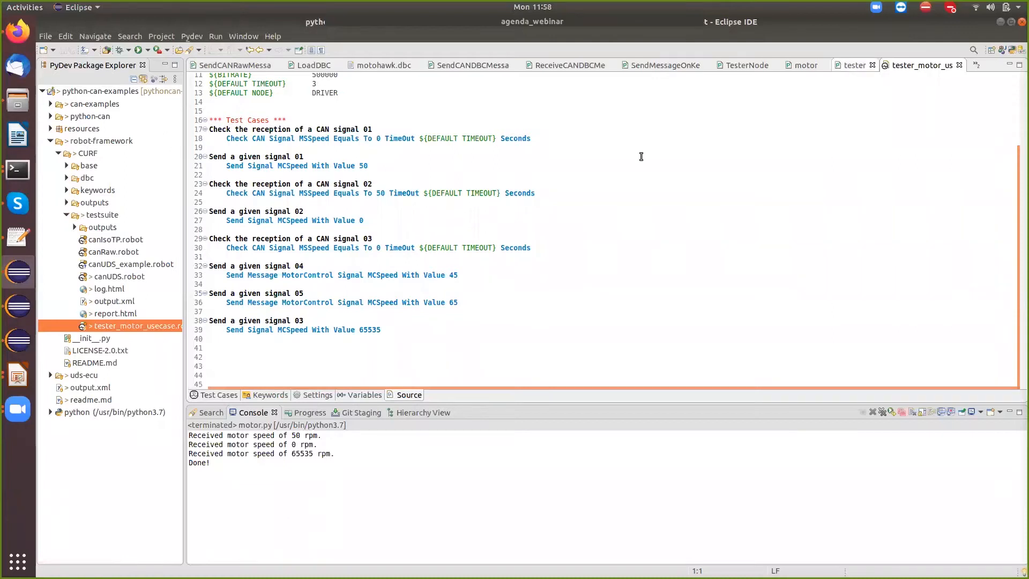
click(853, 65)
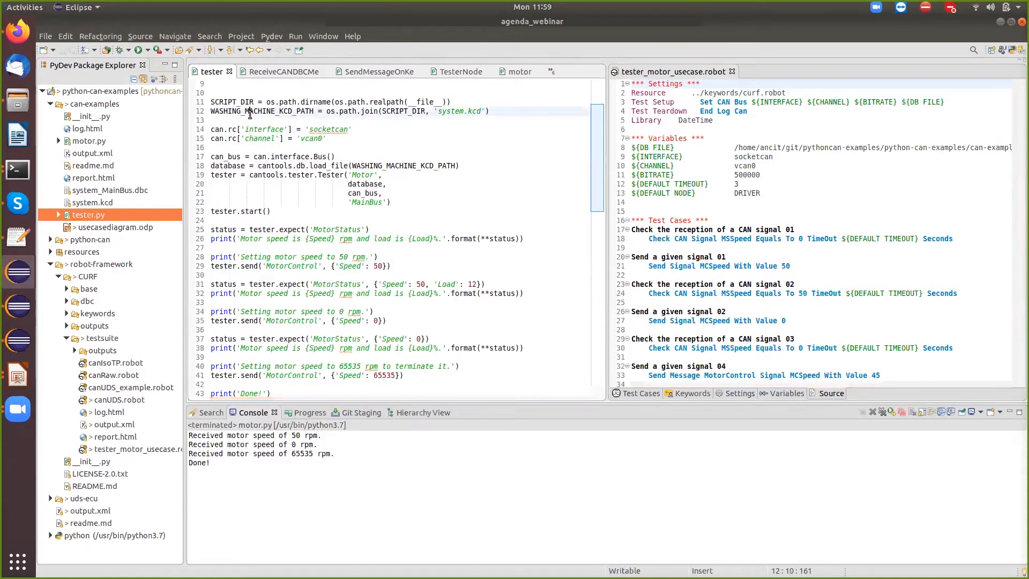
Highlight WASHING_MACHINE_KCD_PATH, interface and the tester start call in tester.py.
double_click(260, 110)
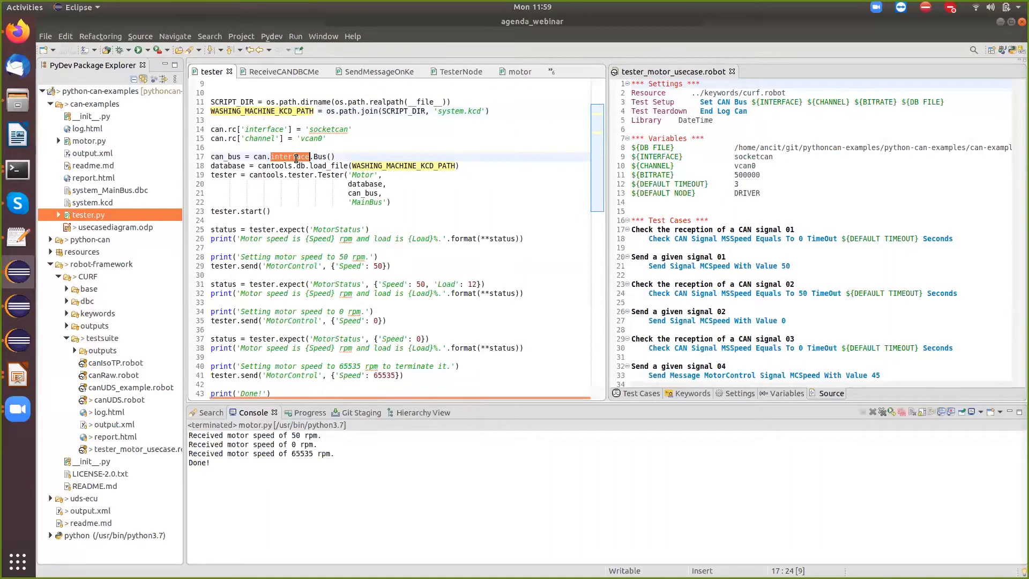
click(332, 179)
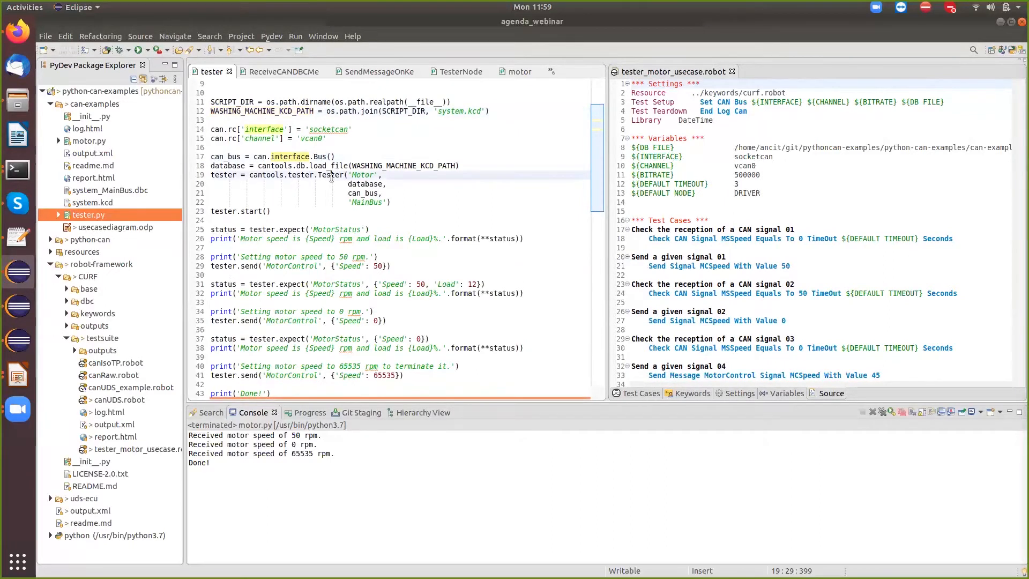
double_click(331, 175)
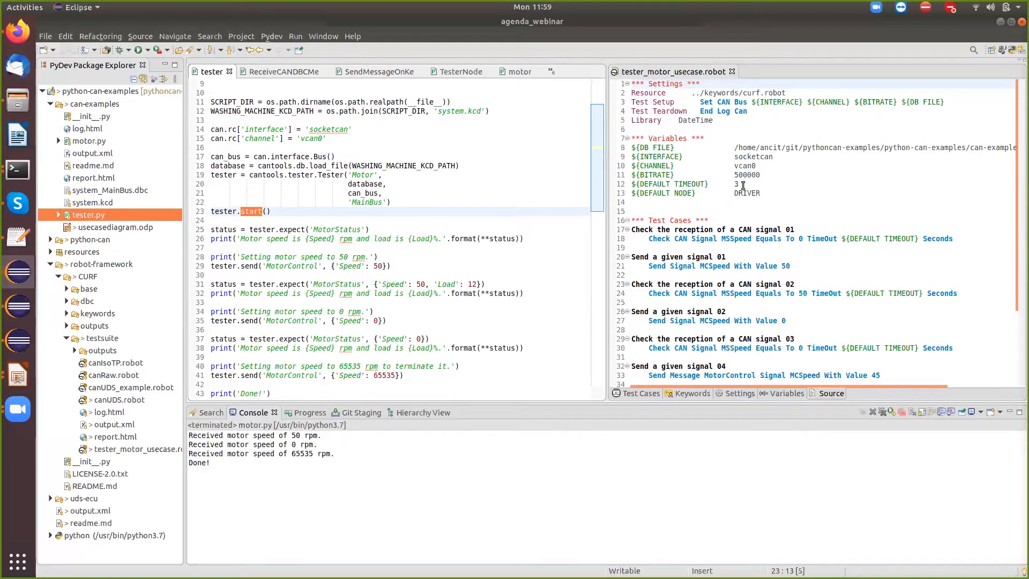
mouse_move(745, 193)
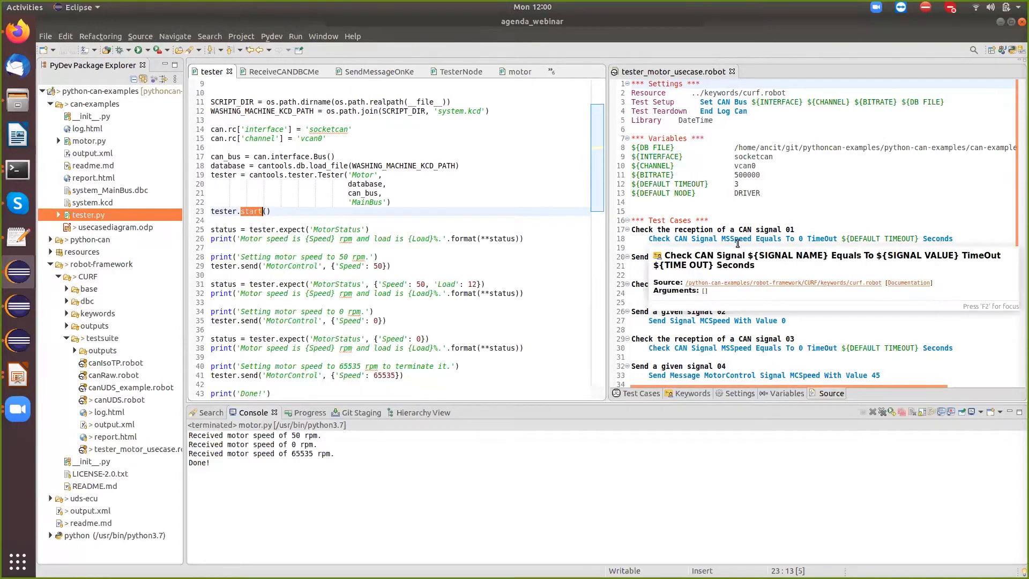
mouse_move(804, 238)
text(C)
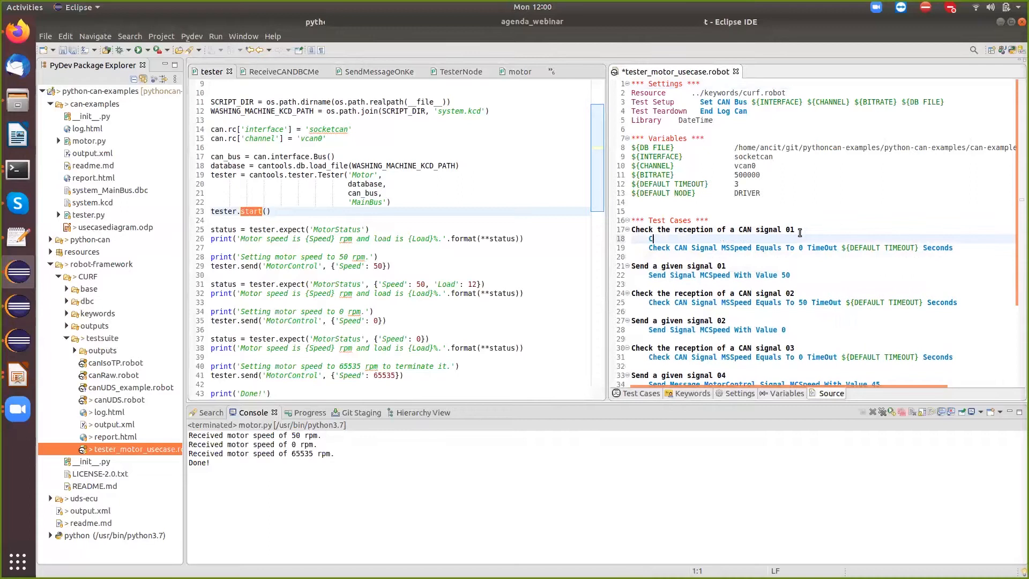
Add a trial Check step line under test case 01, dismissing the keyword suggestions.
text(he)
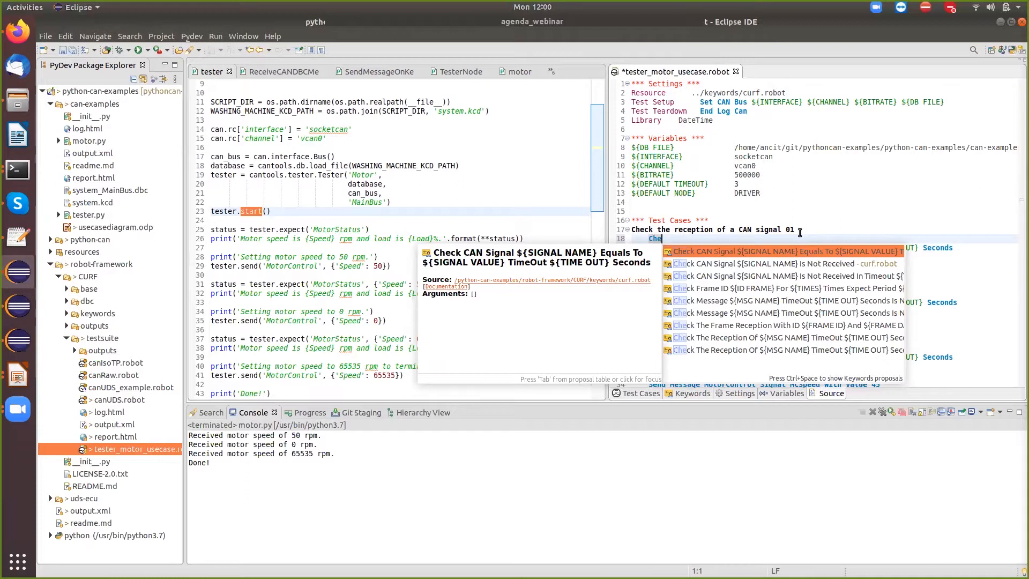
key(Down)
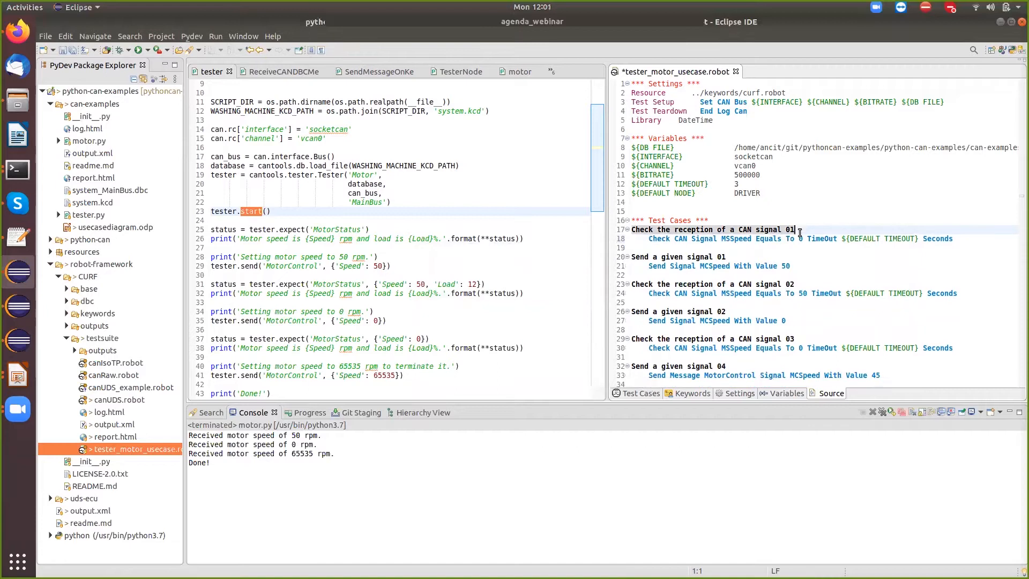
key(ctrl+s)
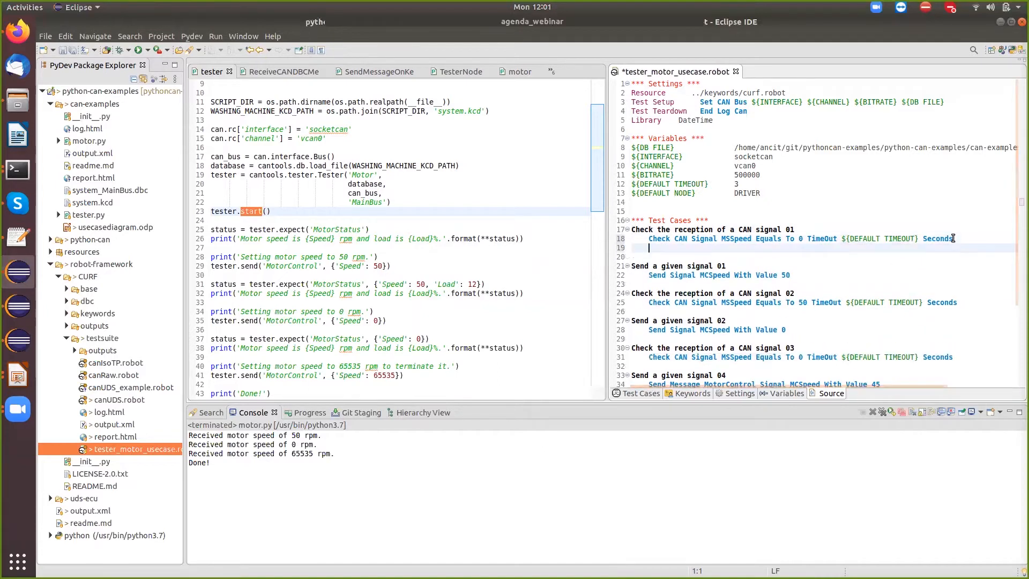
text(Check)
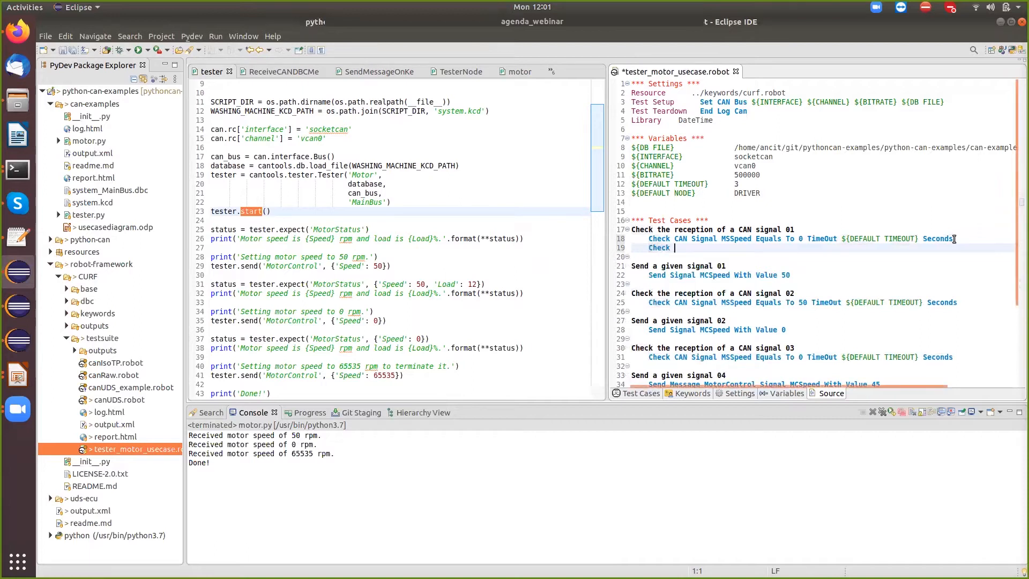
text(Check)
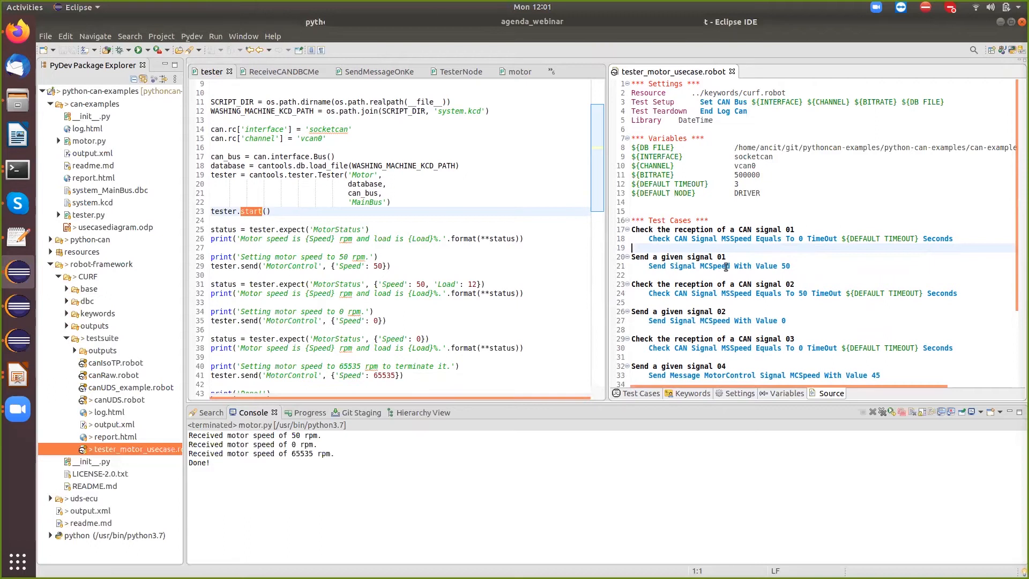
mouse_move(721, 266)
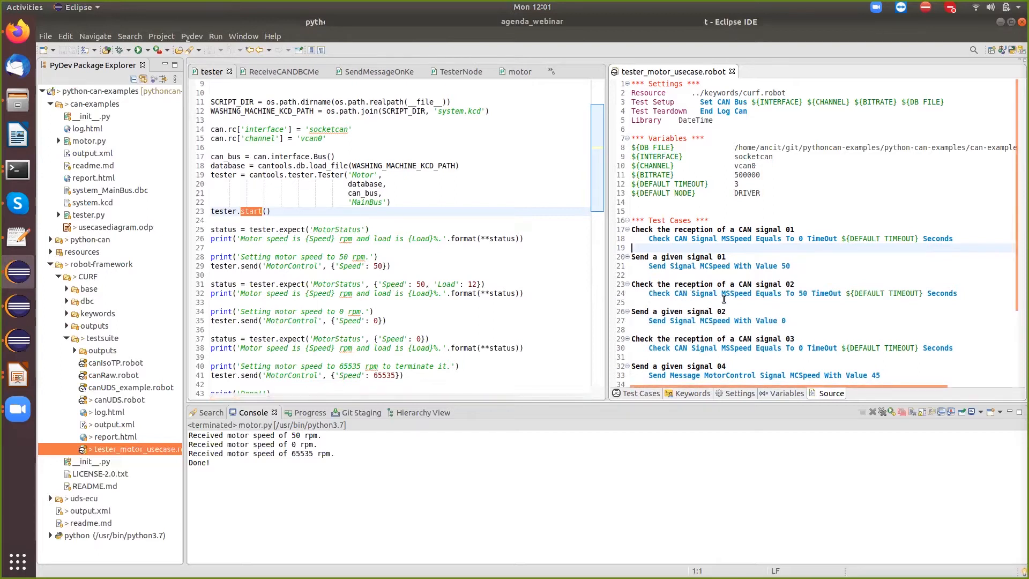
mouse_move(804, 293)
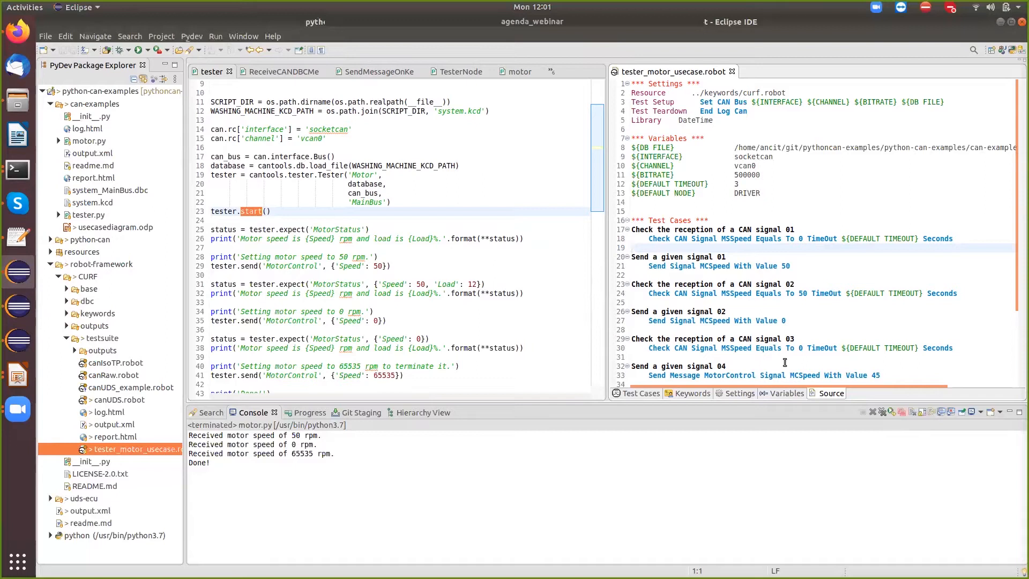
Select the ../keywords/curf.robot resource path in the suite settings.
click(632, 248)
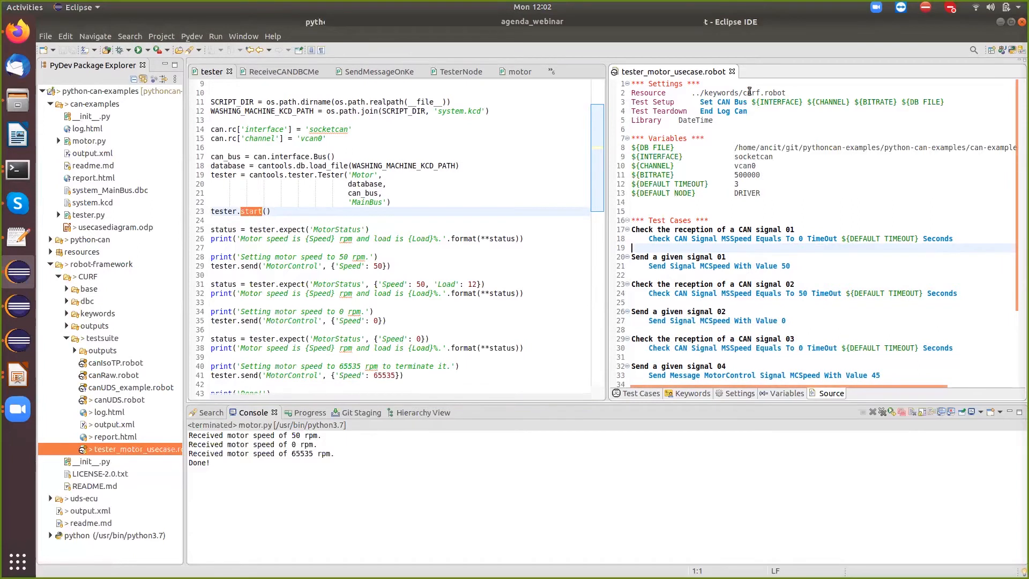
double_click(737, 92)
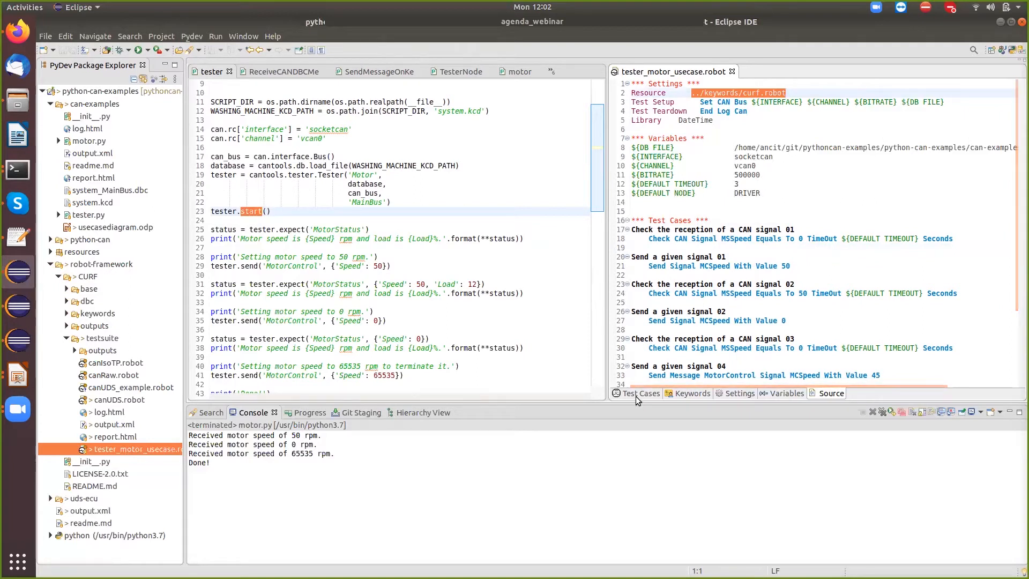
click(640, 392)
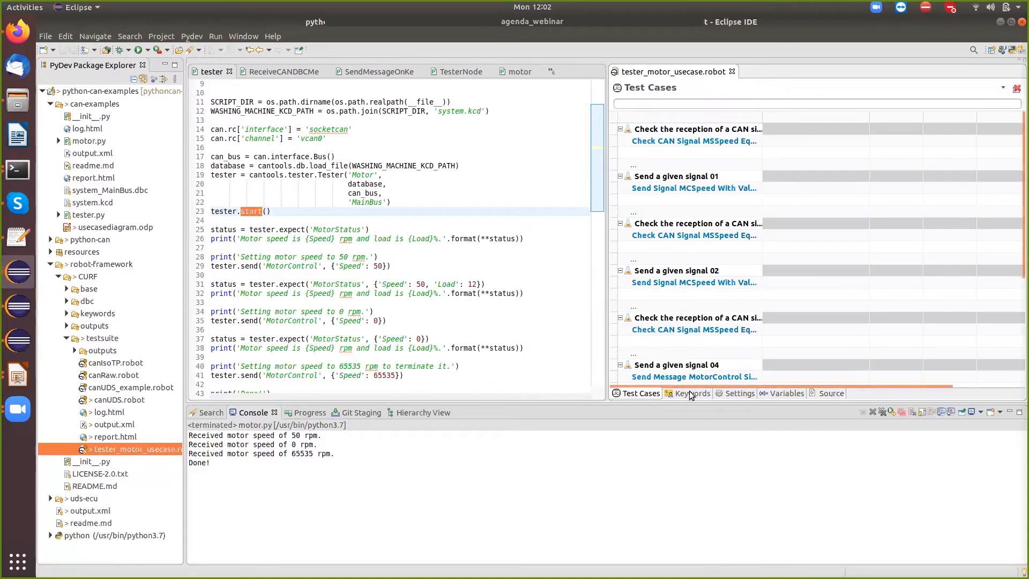
click(740, 393)
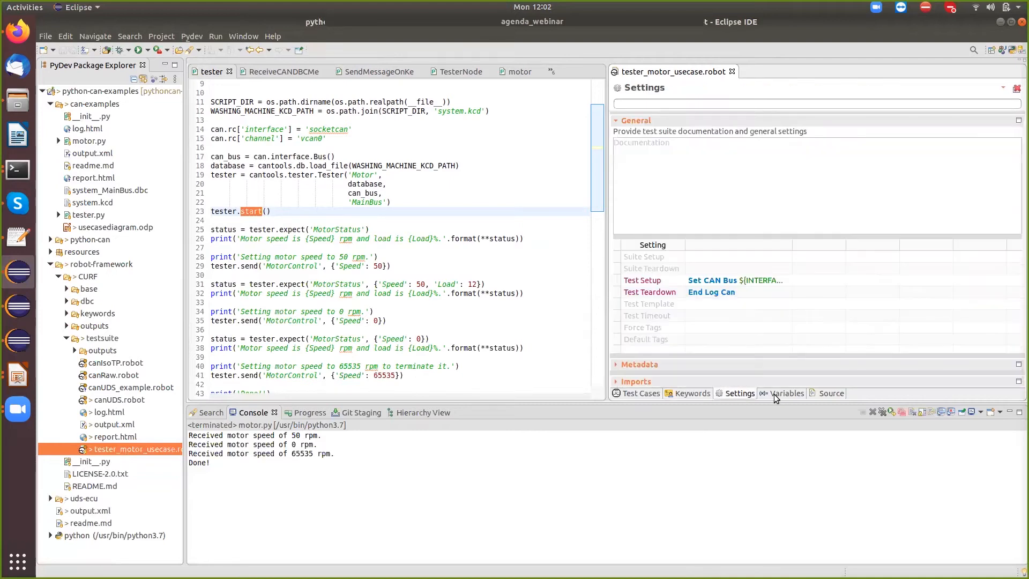
click(786, 394)
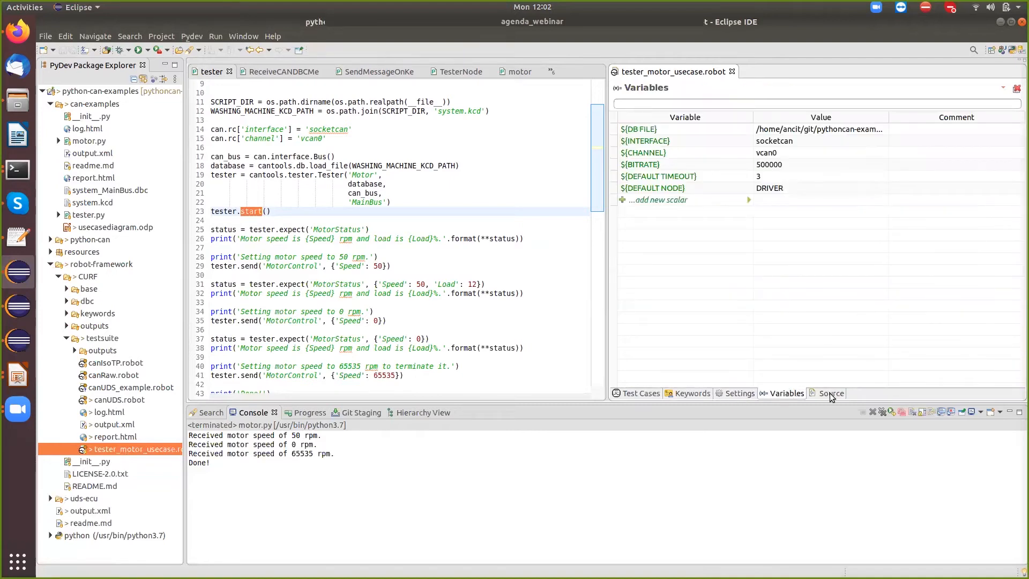
click(831, 394)
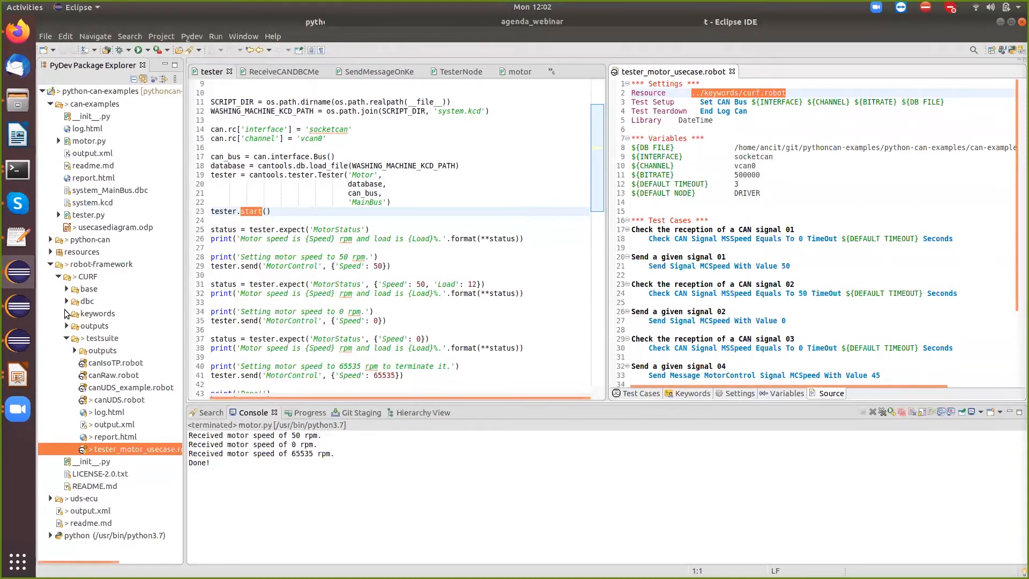
Expand keywords and base under CURF and open the Curf.py library source.
click(65, 313)
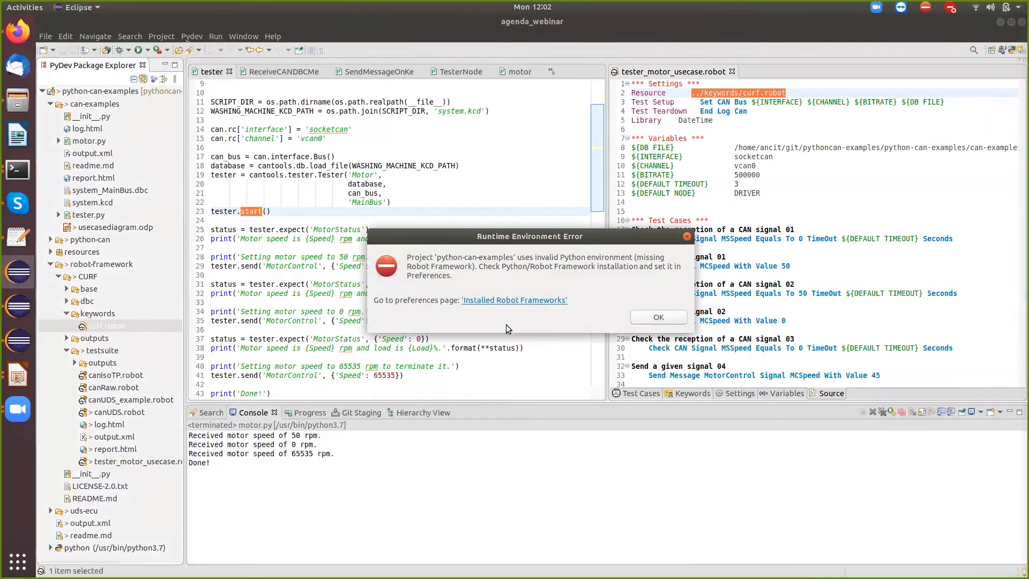
click(657, 317)
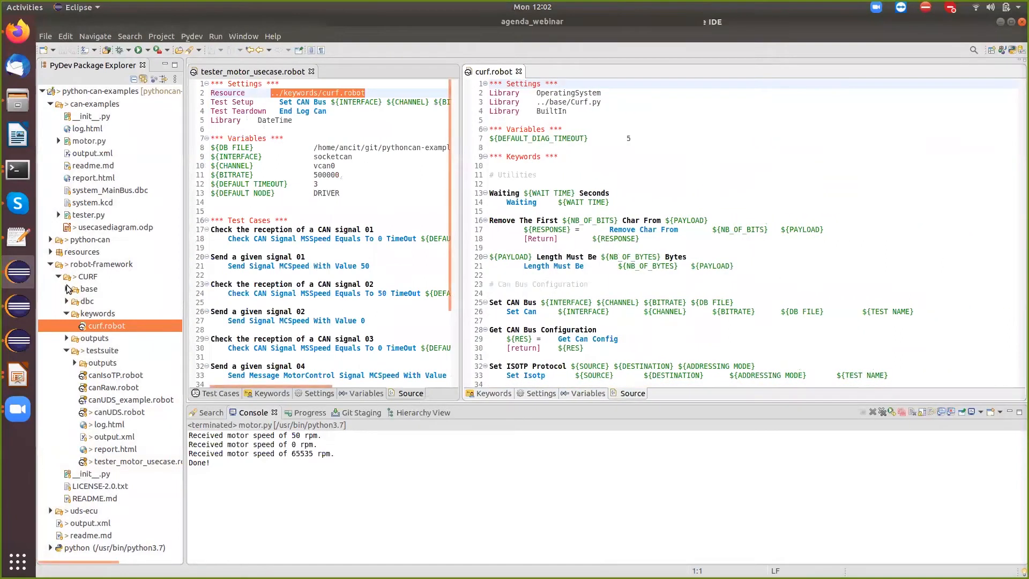
click(65, 289)
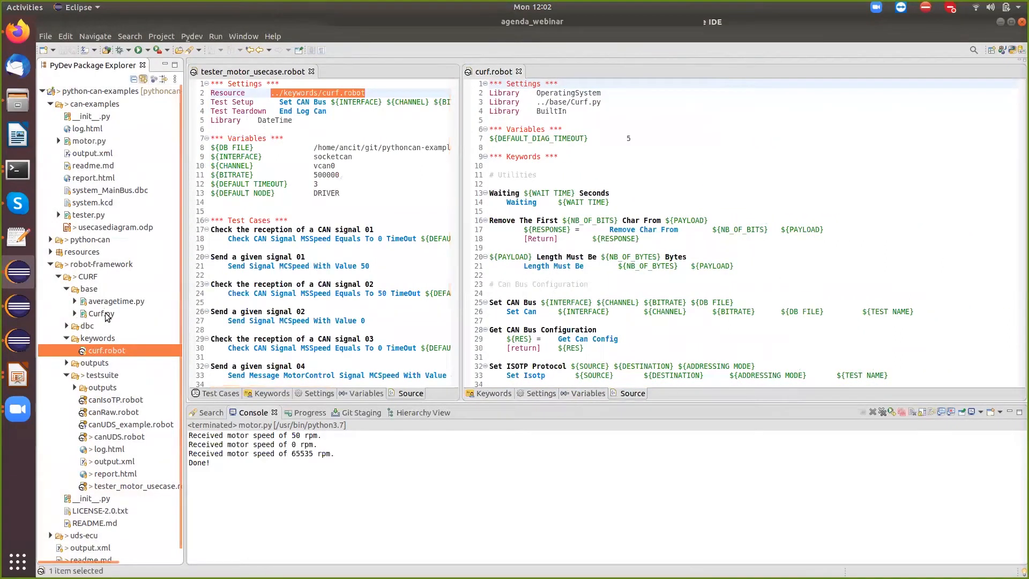
double_click(101, 313)
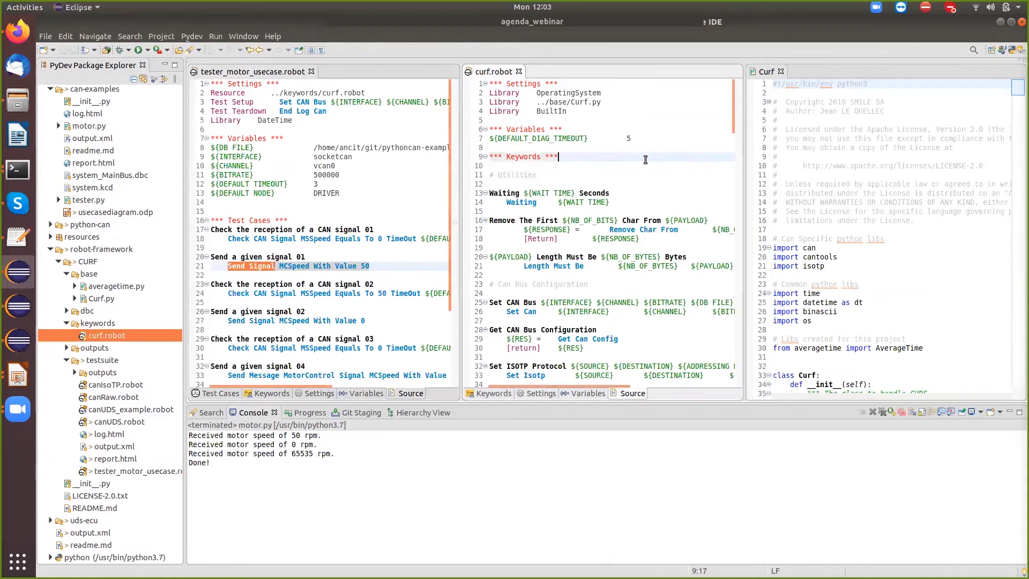
Jump to the Send Signal keyword definition in curf.robot and focus the Curf library source.
key(ctrl+f)
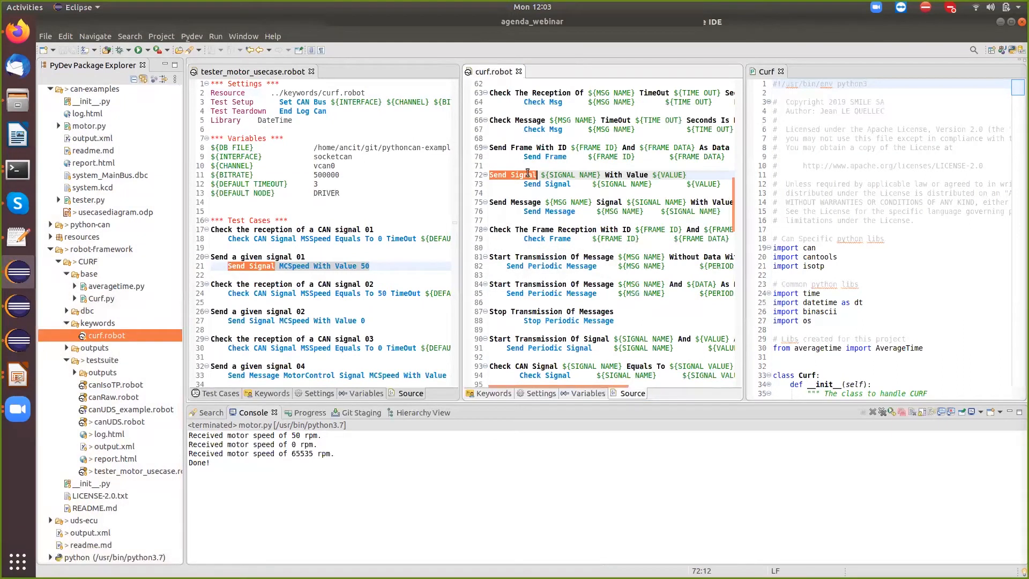
mouse_move(636, 164)
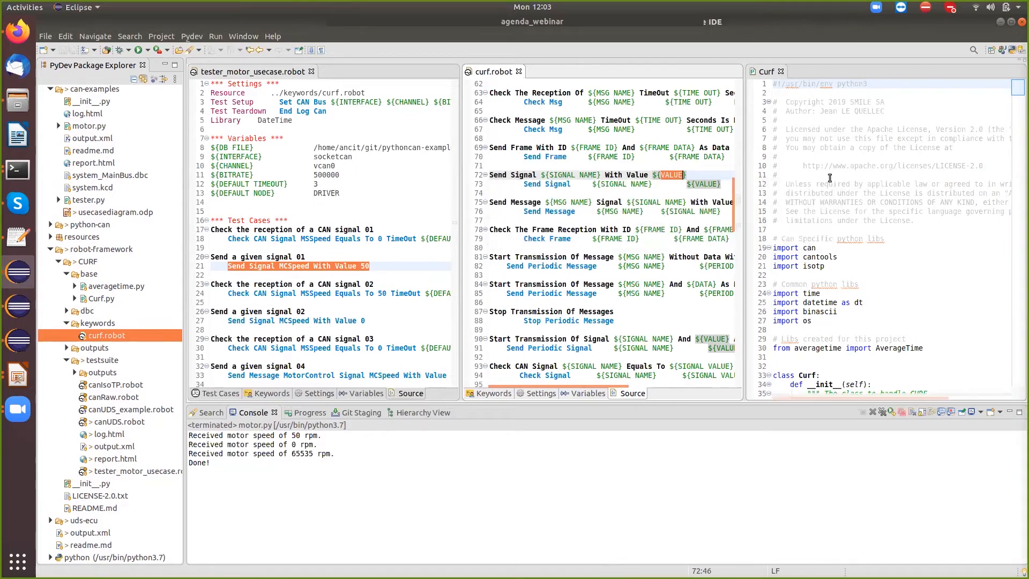
mouse_move(911, 307)
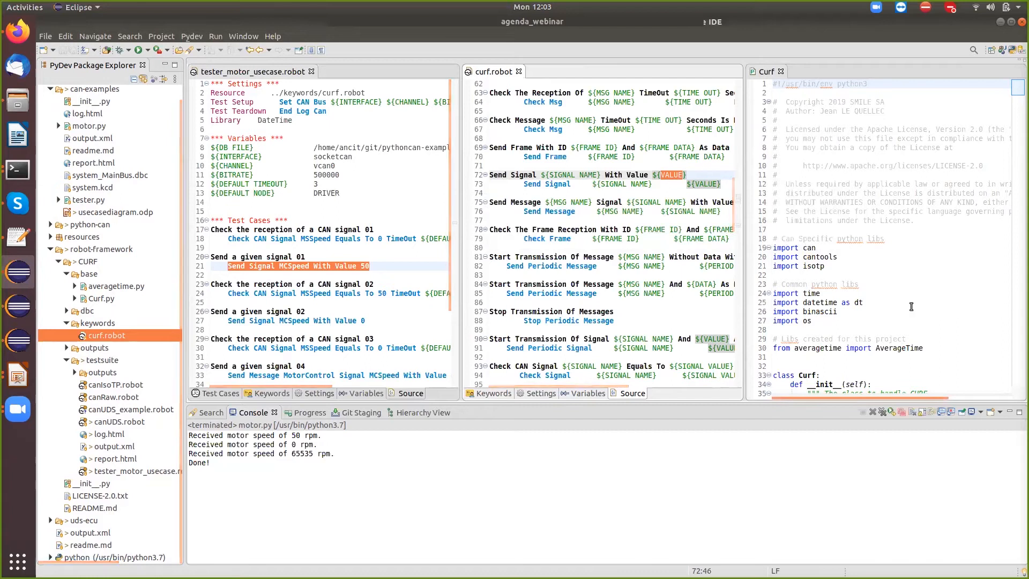
double_click(546, 183)
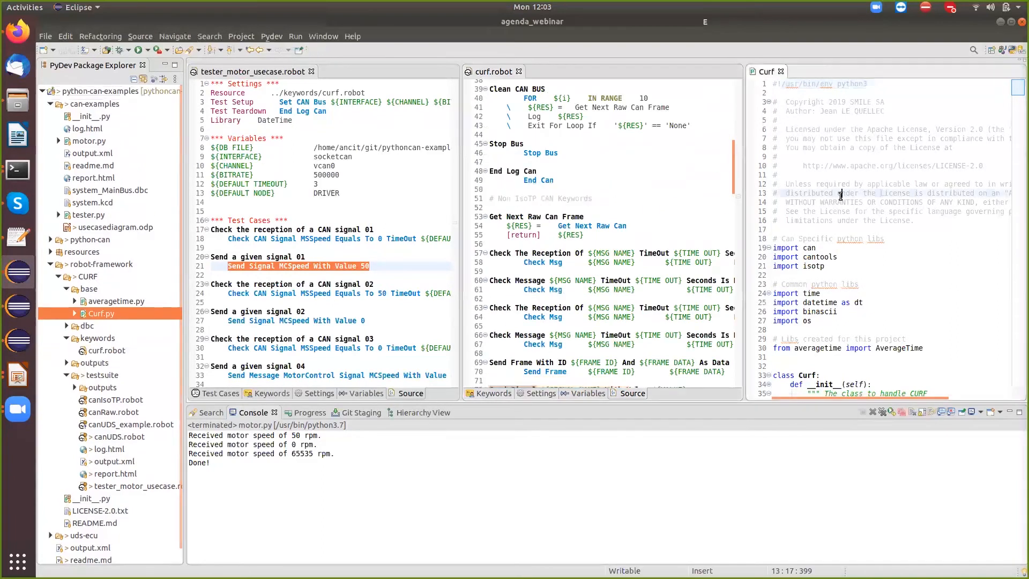
Search Curf.py for send_signal to find its Python implementation.
key(ctrl+f)
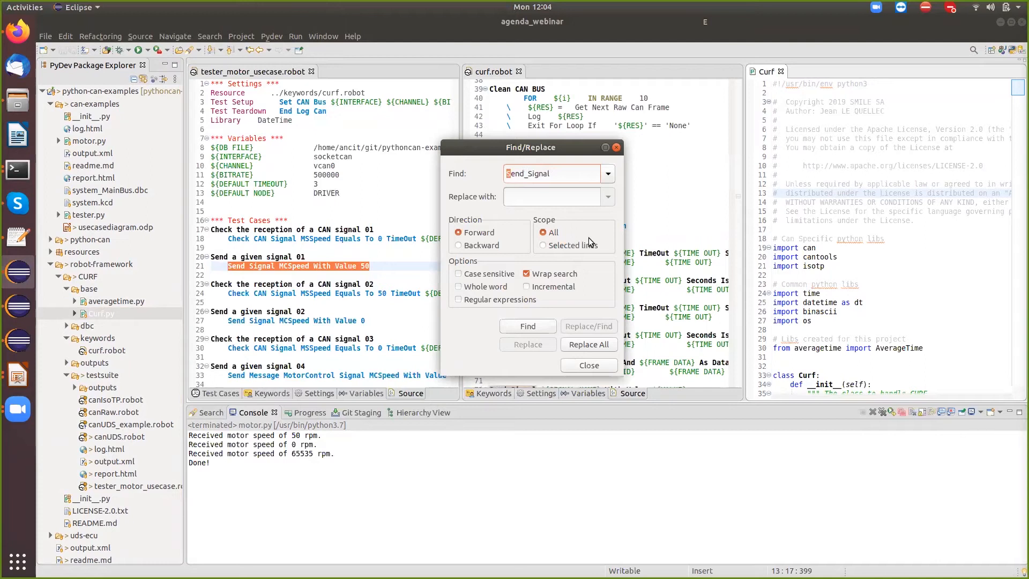
text(send_signal)
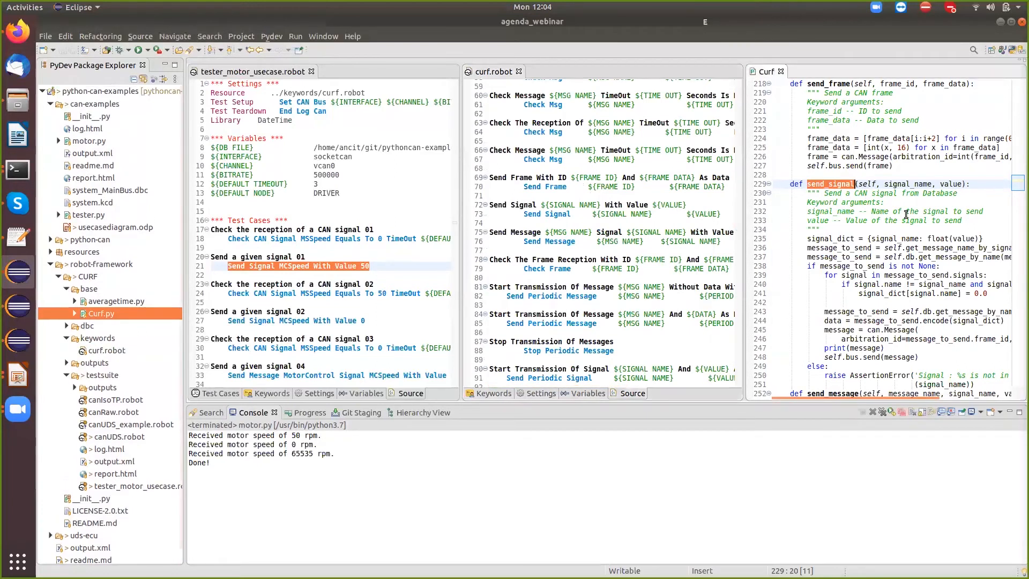
Scroll down the motor use-case suite now shown at full width.
scroll(down, 3)
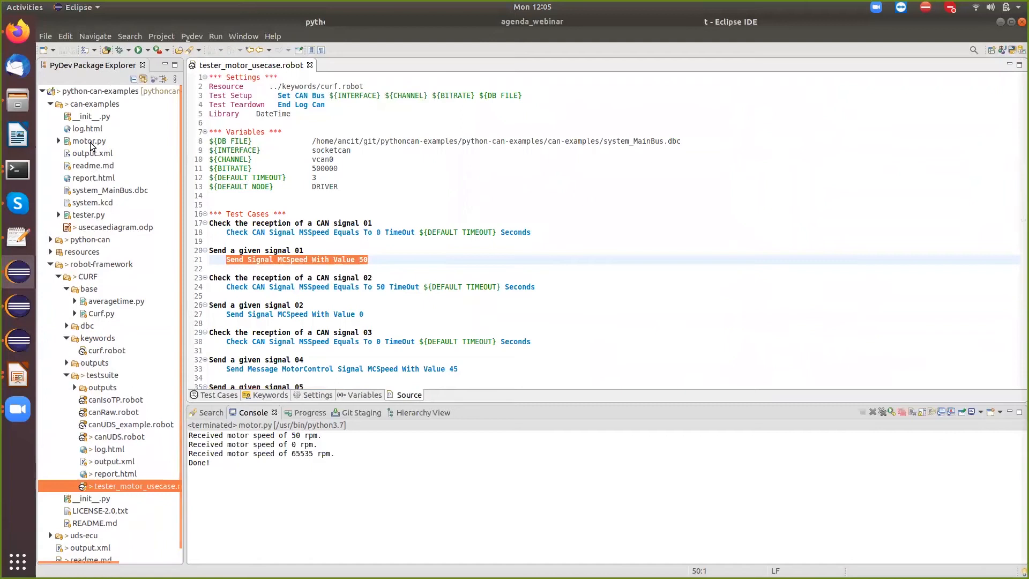
Run motor.py as a Python simulator, then reveal tester_motor_usecase.robot's testsuite folder via its Properties.
right_click(90, 140)
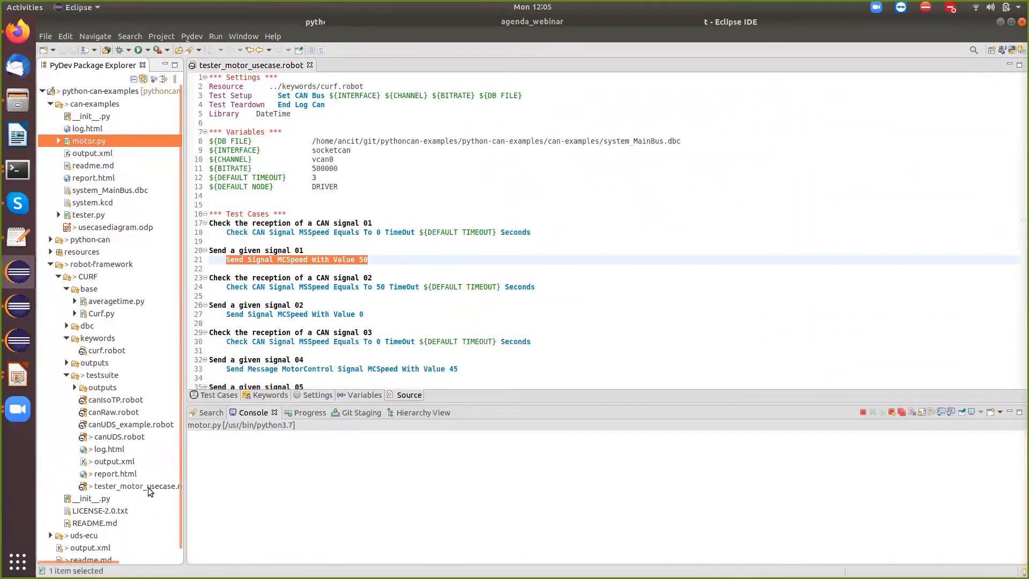
right_click(139, 487)
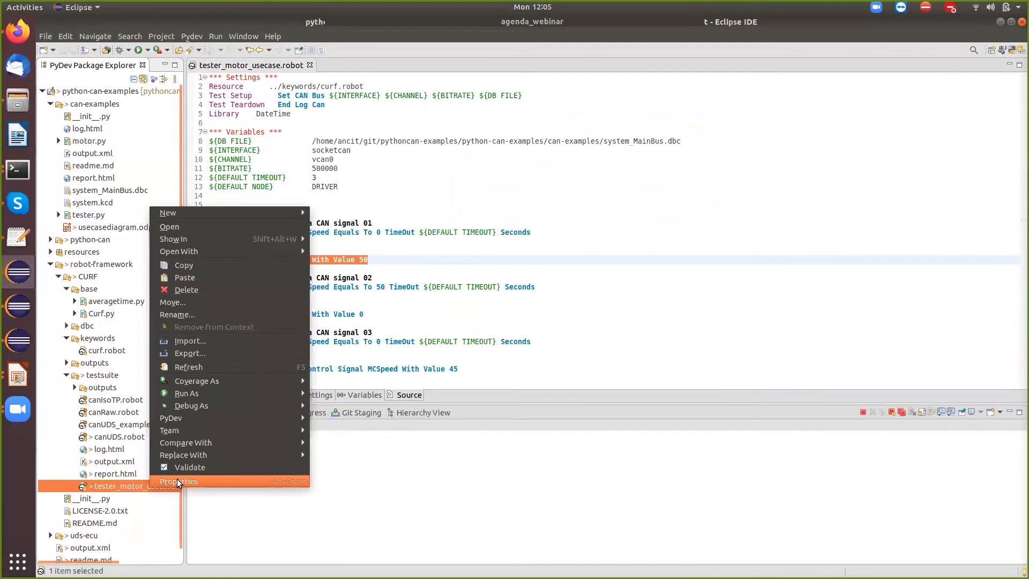
click(180, 481)
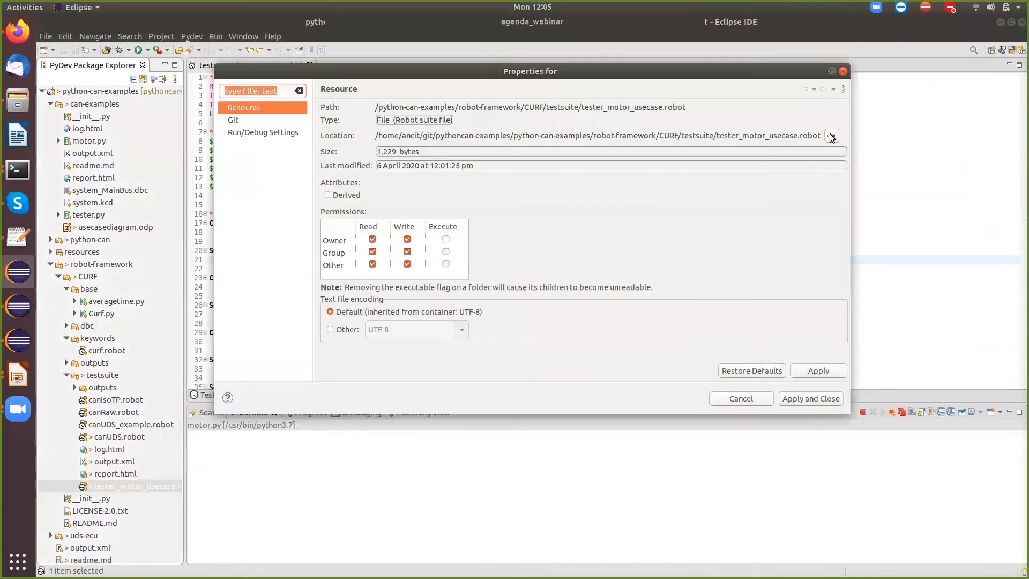
click(831, 136)
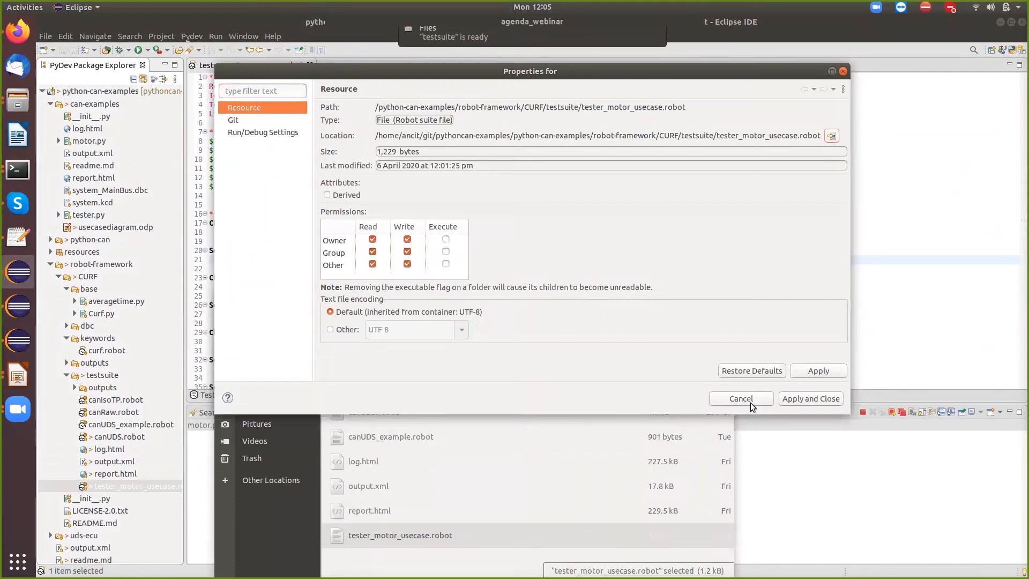
click(740, 399)
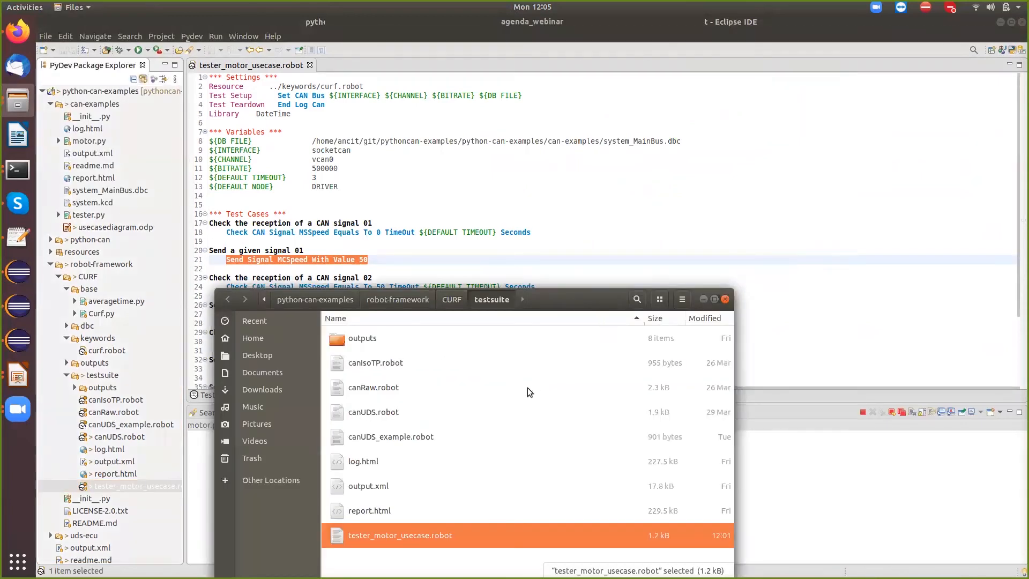
From a terminal in the testsuite folder, run 'robot tester_motor_usecase.robot' against the simulator.
right_click(399, 535)
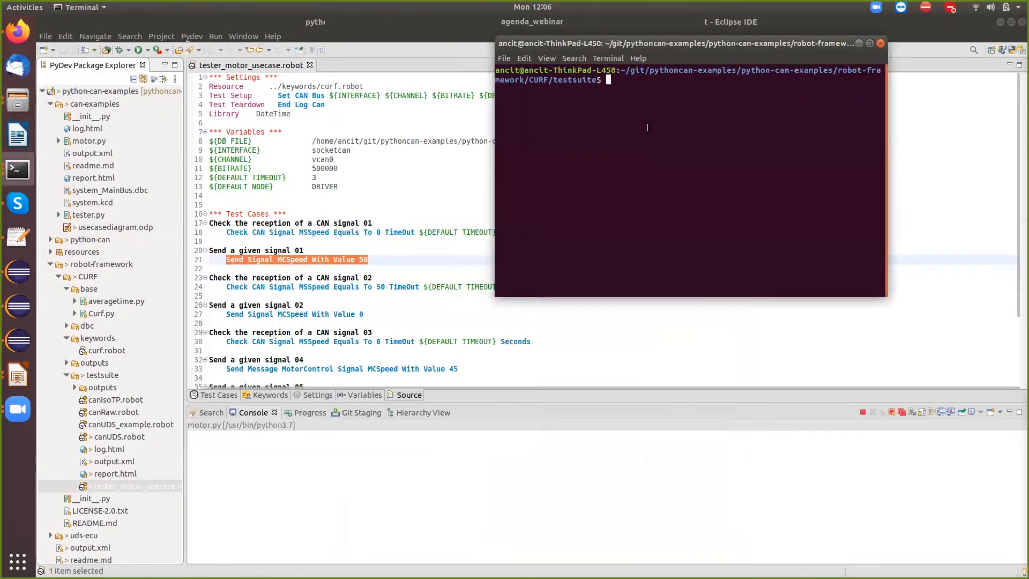
text(robo)
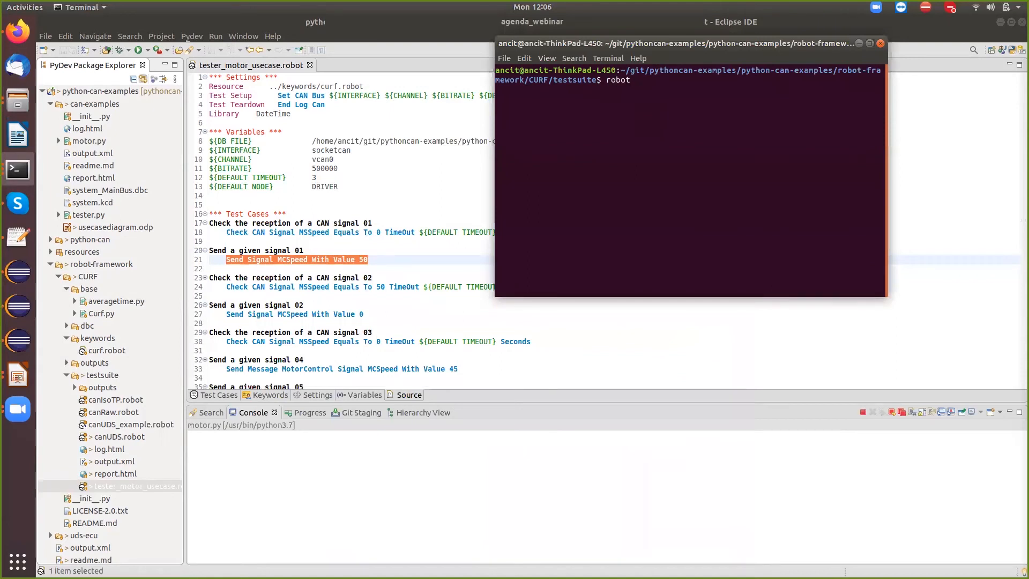
text(tester)
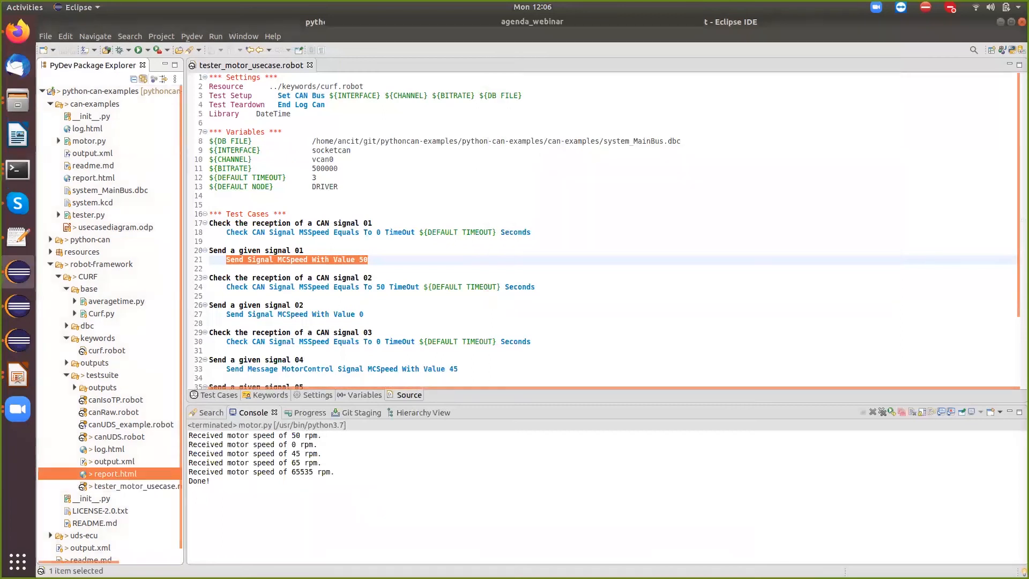
View report.html showing all 8 tests passed, list the Critical Tests, and jump to the first test's log.
double_click(116, 473)
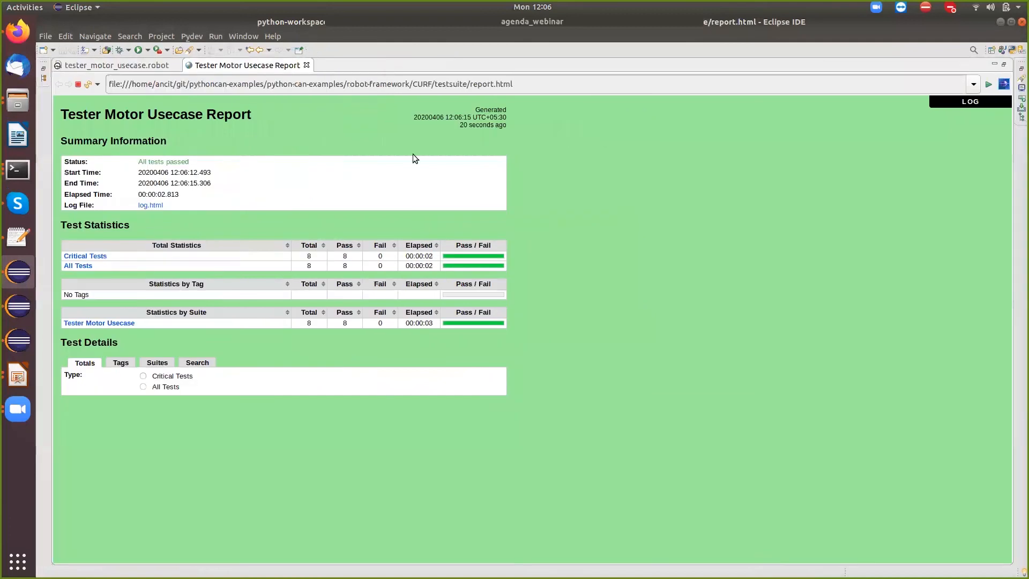
mouse_move(392, 364)
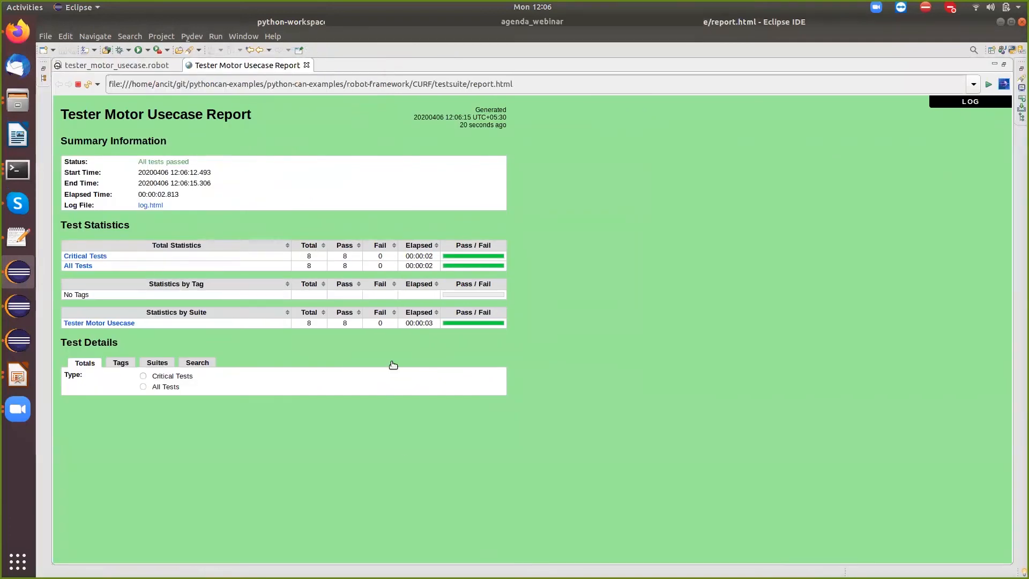
click(142, 376)
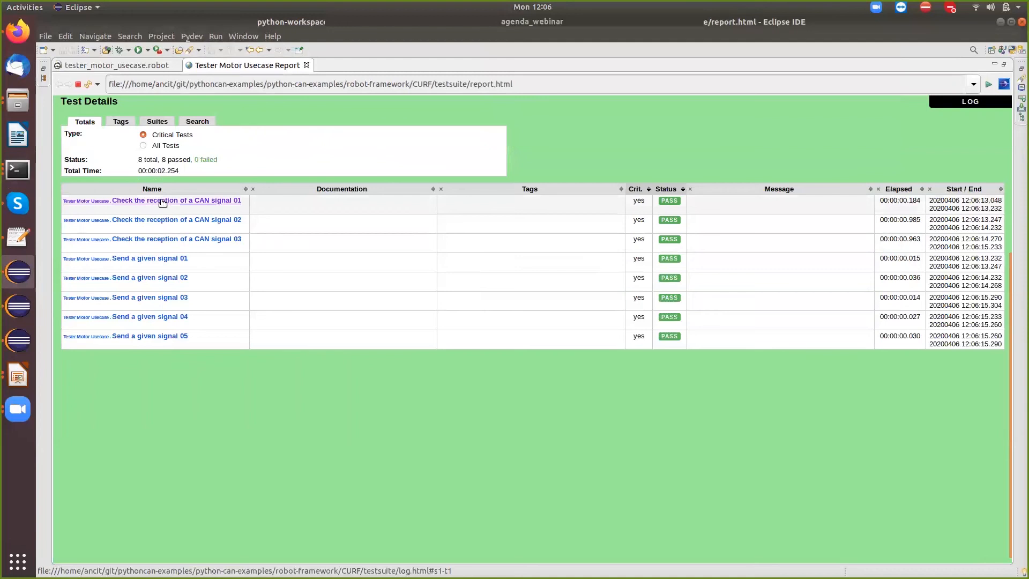
click(175, 200)
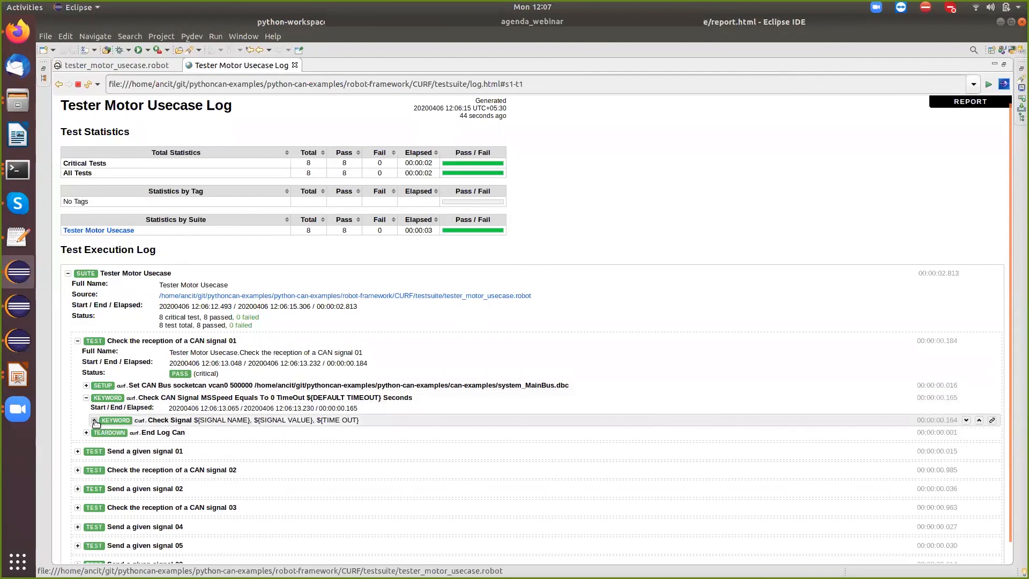
Expand Check Signal and 'Send a given signal 01' details, then collapse and re-expand the Tester Motor Usecase suite.
click(93, 420)
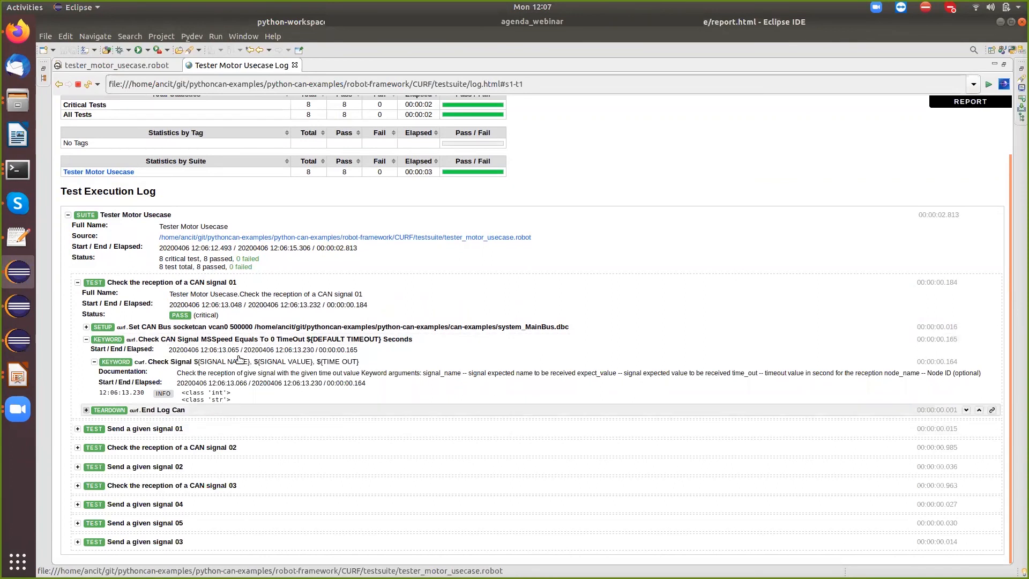
mouse_move(247, 392)
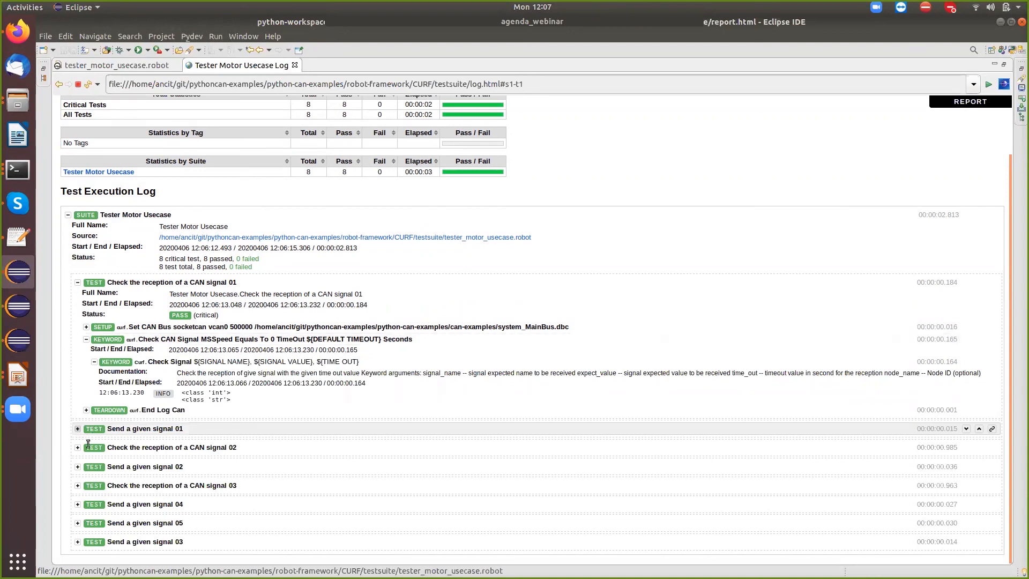
click(77, 428)
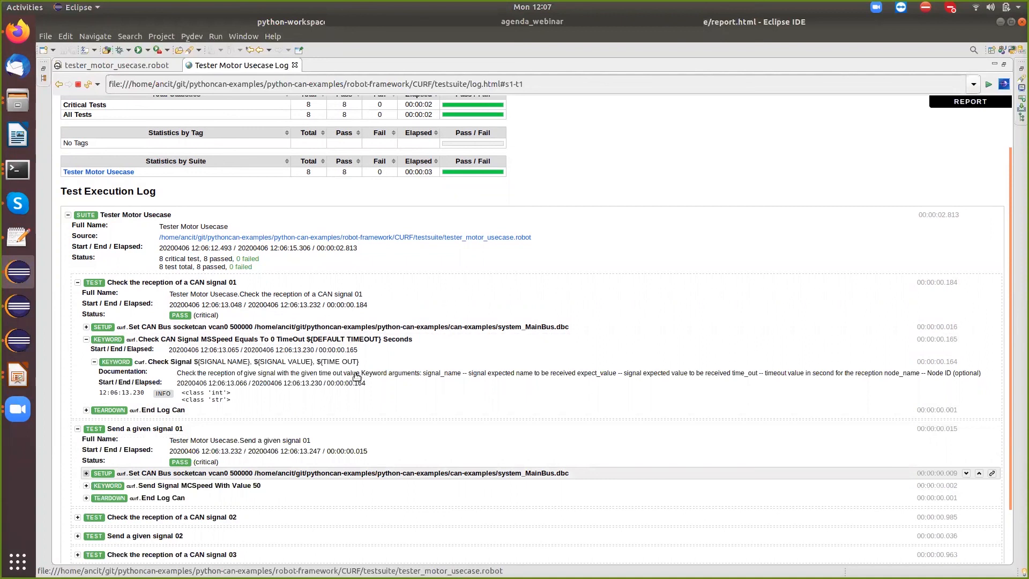
scroll(down, 3)
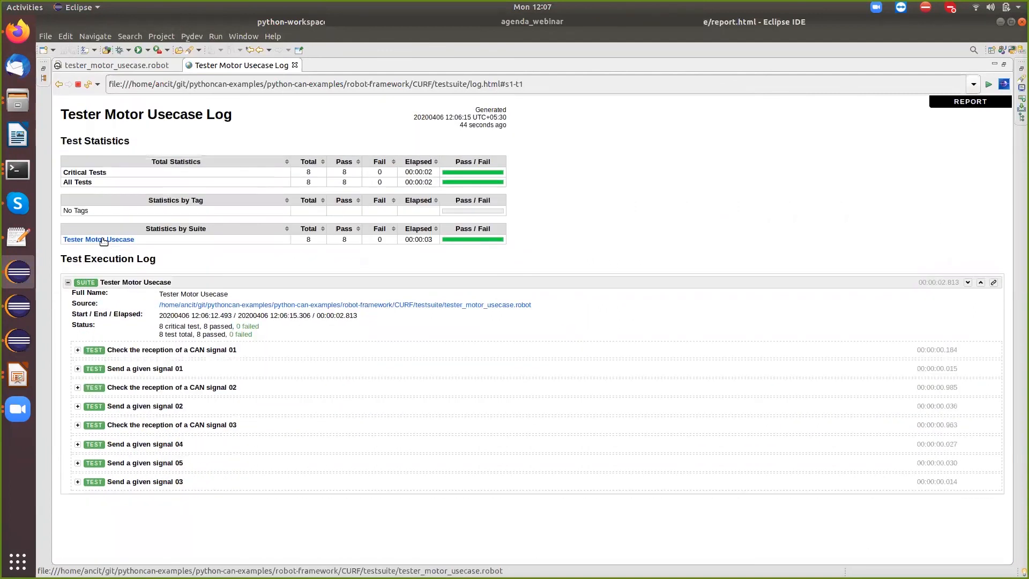
click(69, 282)
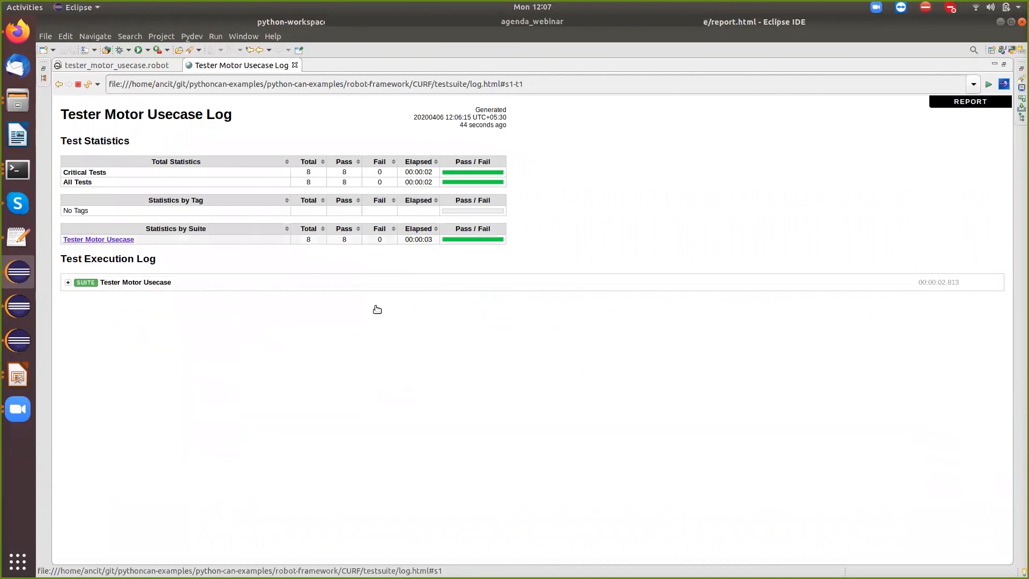
click(68, 282)
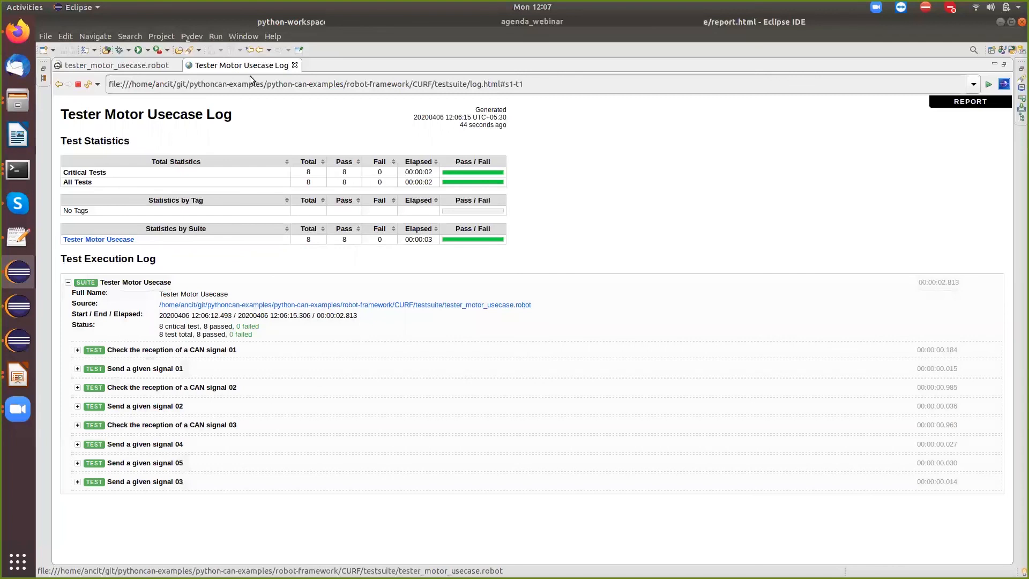
mouse_move(432, 500)
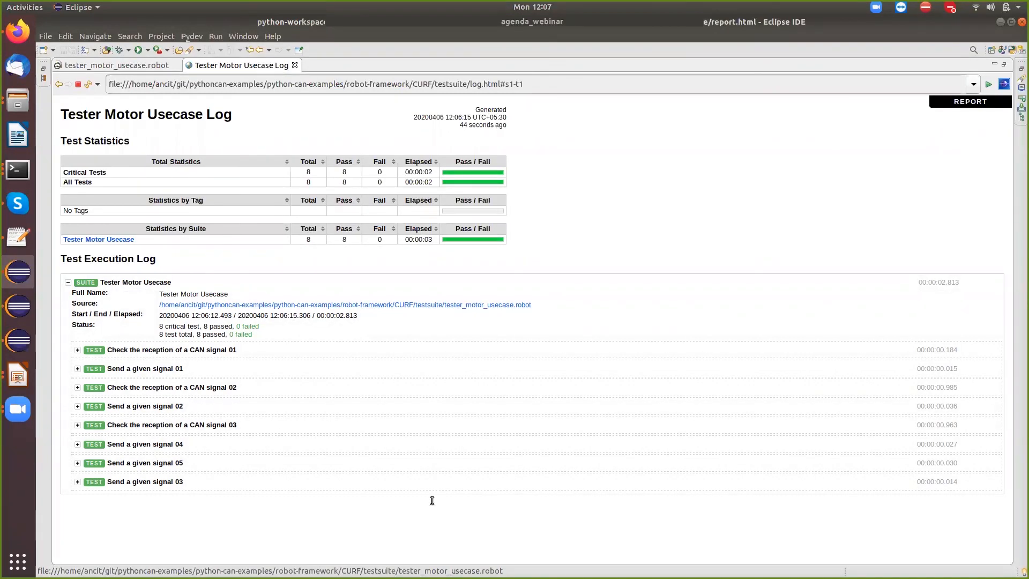
mouse_move(406, 499)
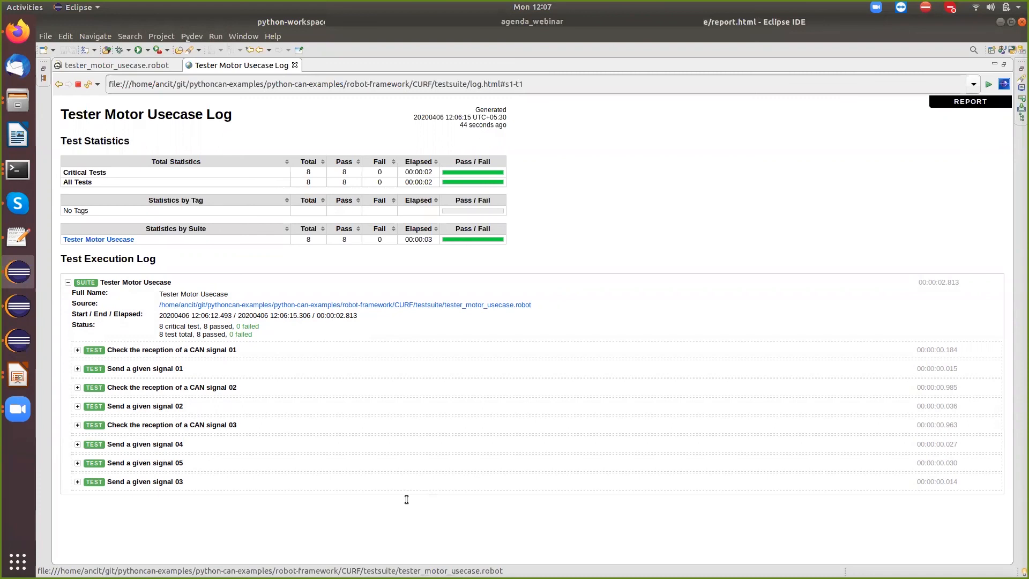